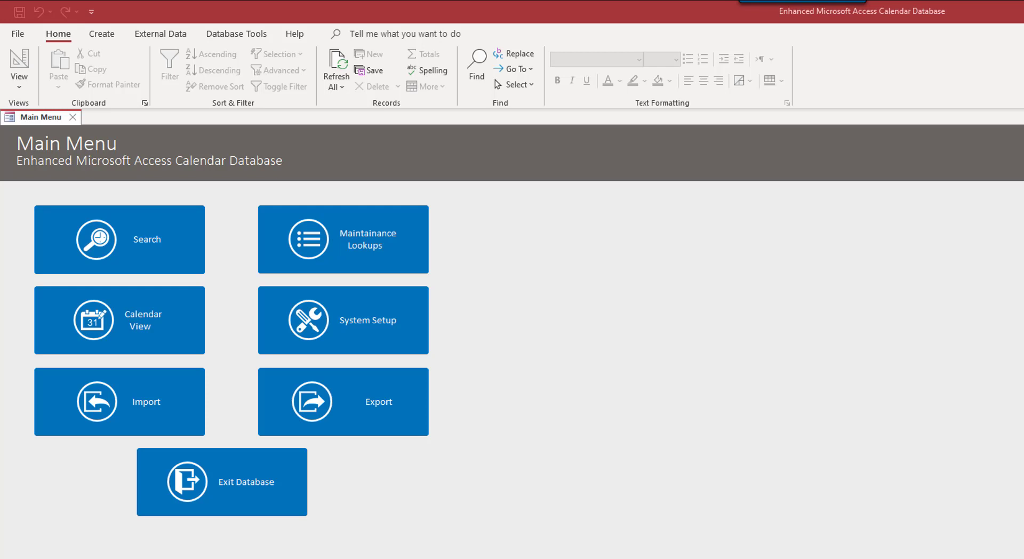
pyautogui.moveTo(96, 262)
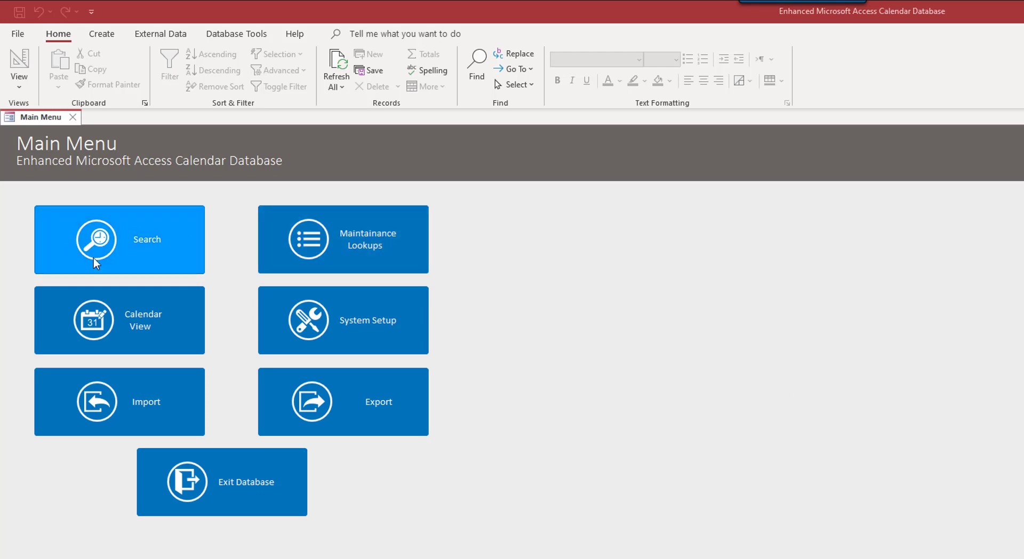
pyautogui.moveTo(121, 359)
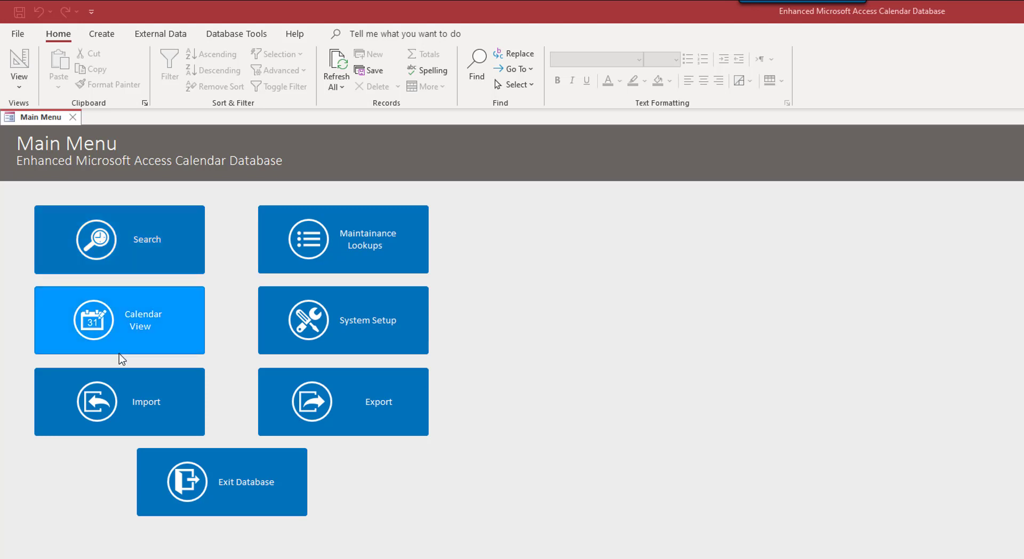
pyautogui.moveTo(127, 232)
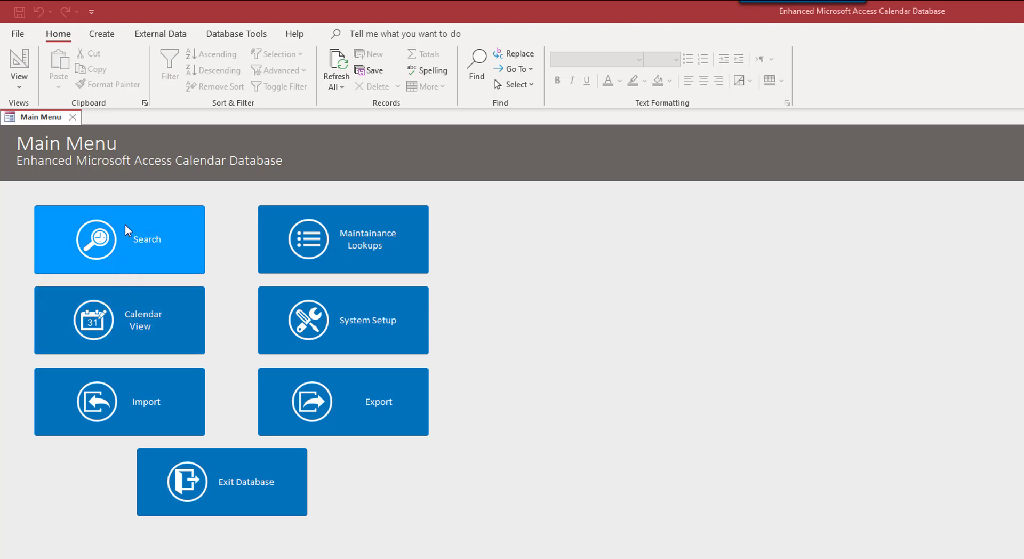
pyautogui.moveTo(442, 209)
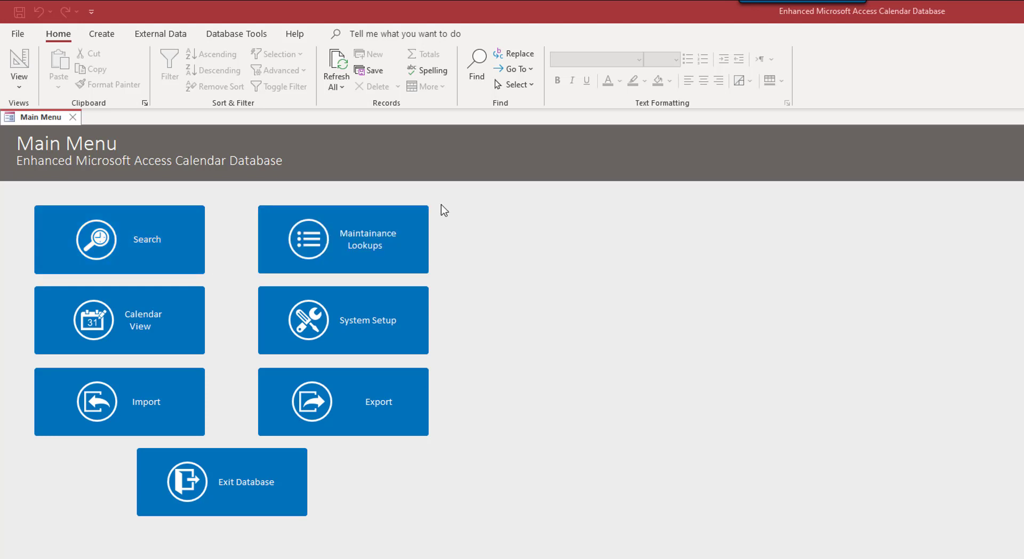
pyautogui.moveTo(164, 257)
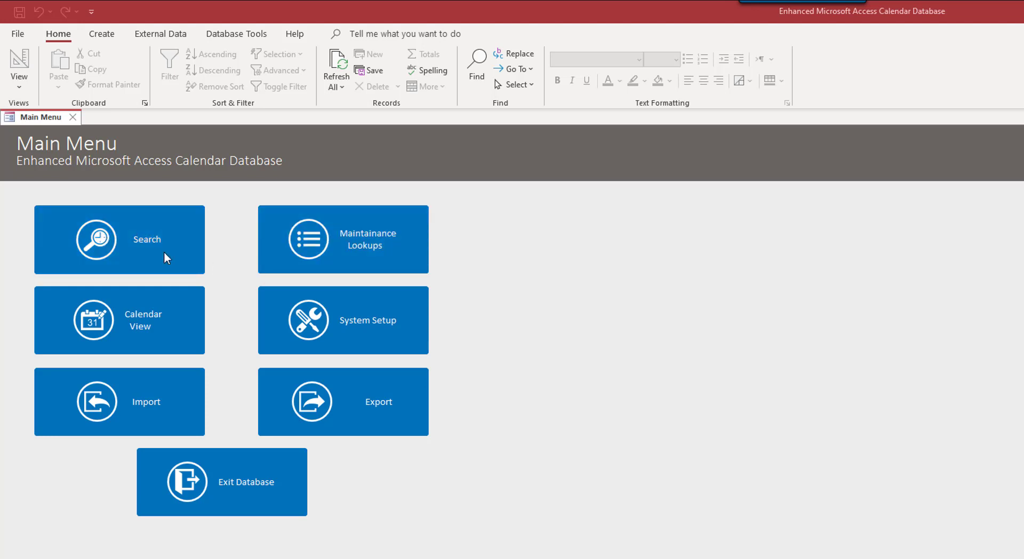
# Step: From the Main Menu reach the Maintenance Lookups setup form and list the appointment types
pyautogui.click(119, 239)
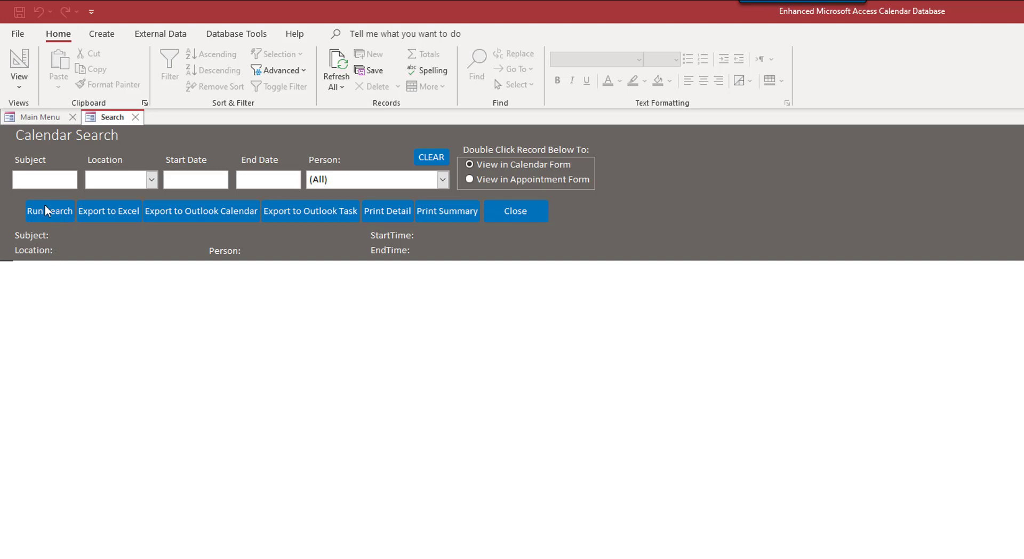
pyautogui.moveTo(126, 205)
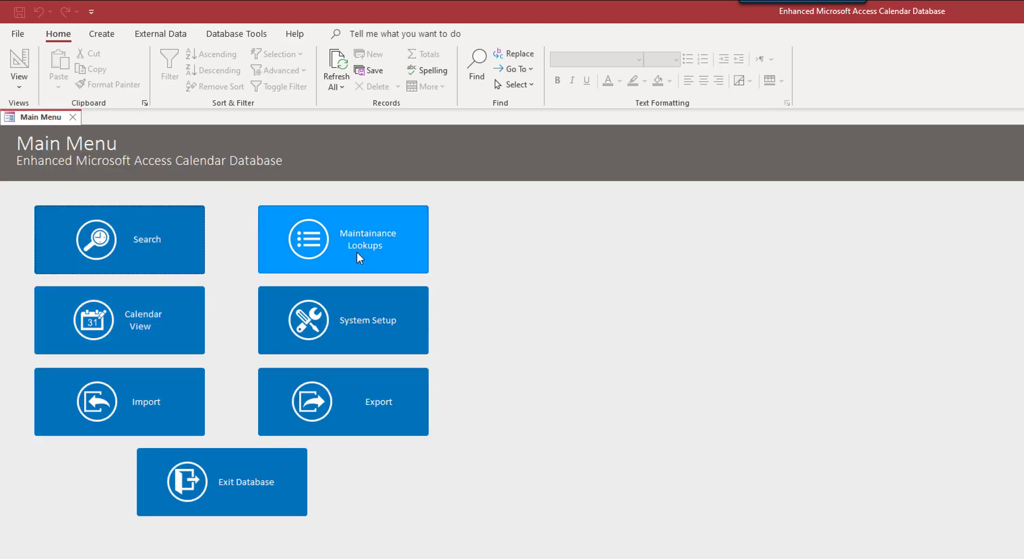
pyautogui.click(342, 238)
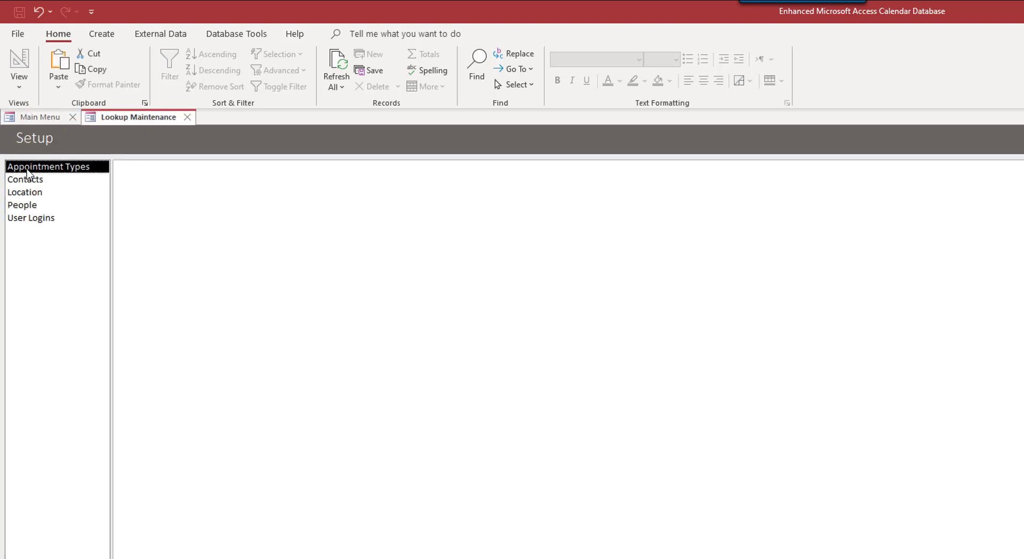
pyautogui.click(48, 166)
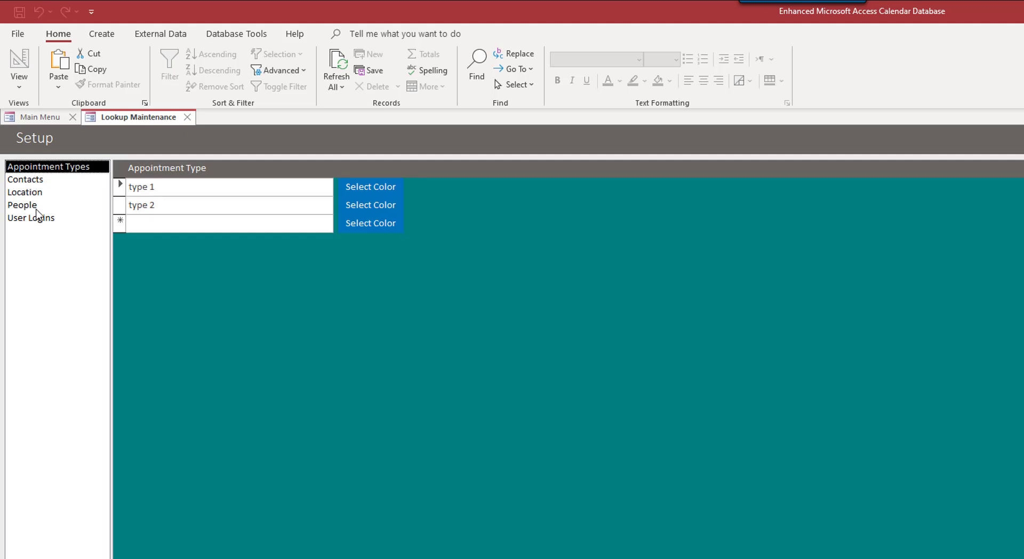
pyautogui.moveTo(37, 197)
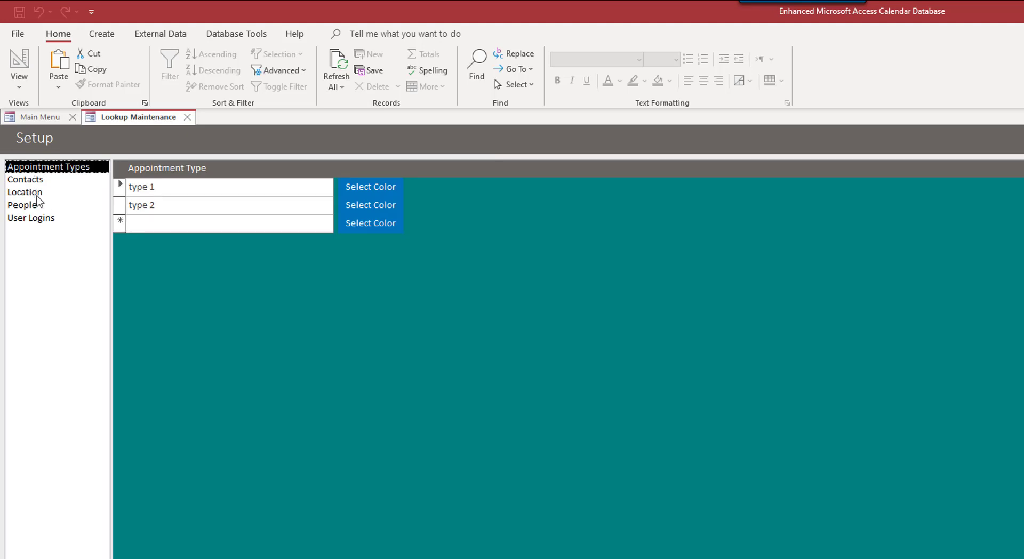
# Step: Review the Location, People, User Logins and Contacts lists, ending back on Appointment Types
pyautogui.click(25, 192)
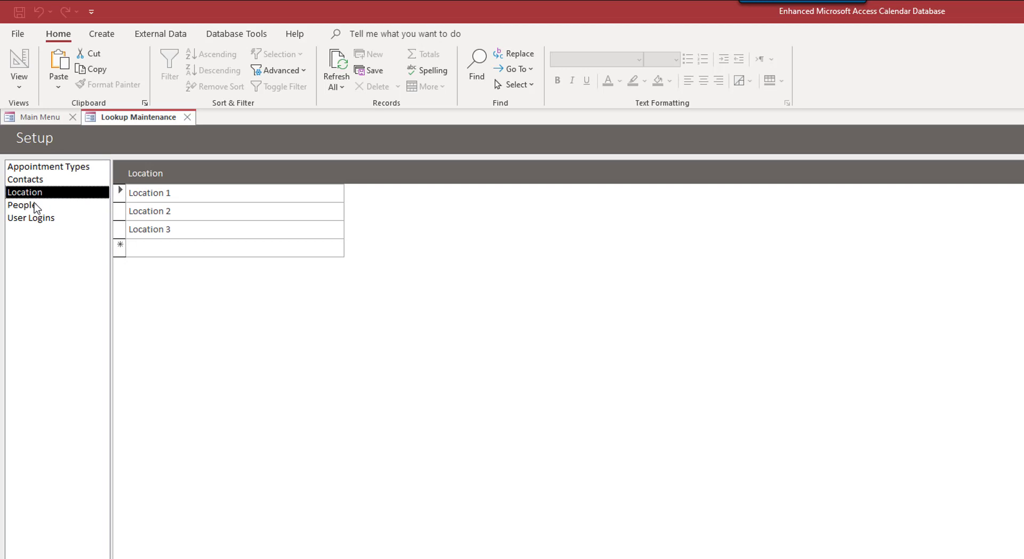
pyautogui.click(21, 205)
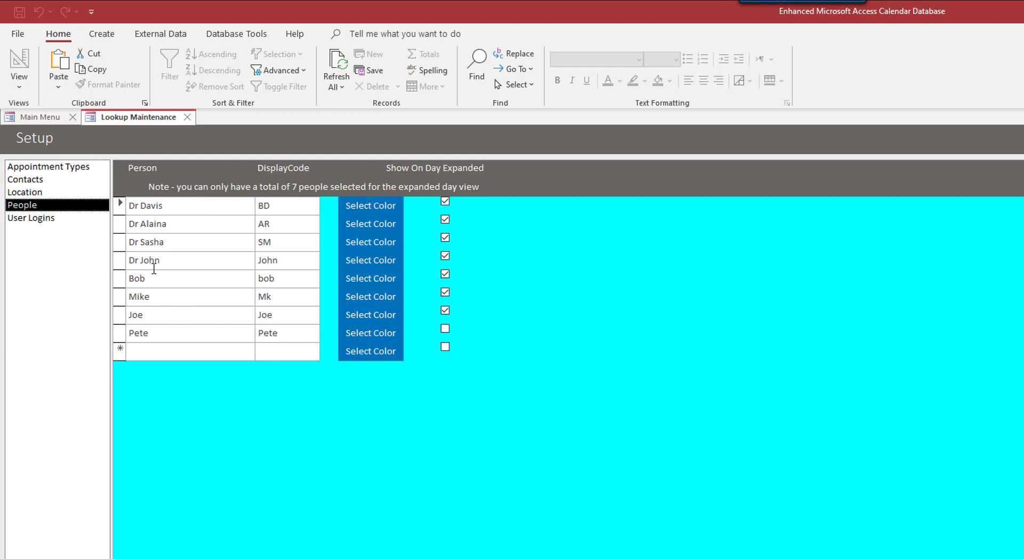
pyautogui.moveTo(12, 255)
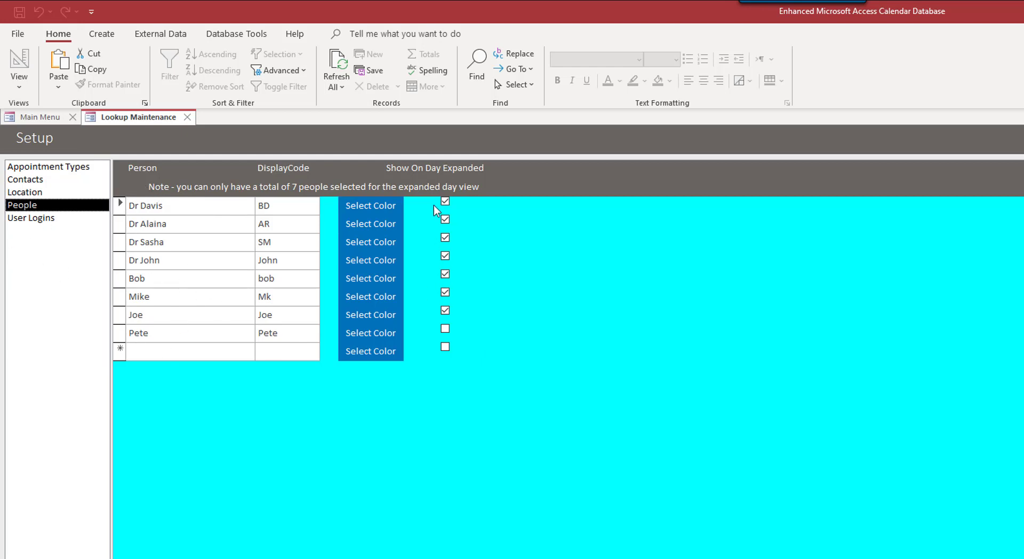
pyautogui.click(31, 217)
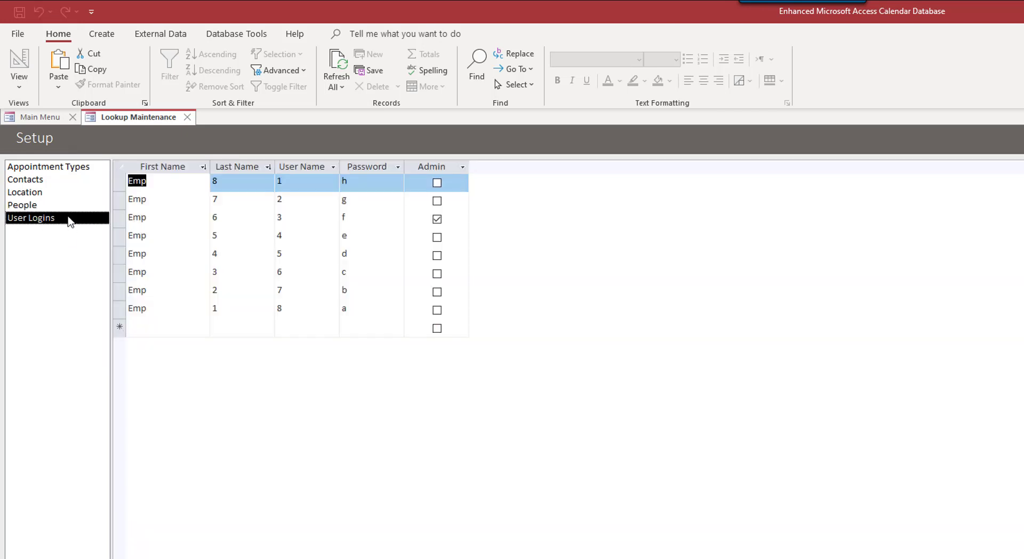
pyautogui.click(25, 179)
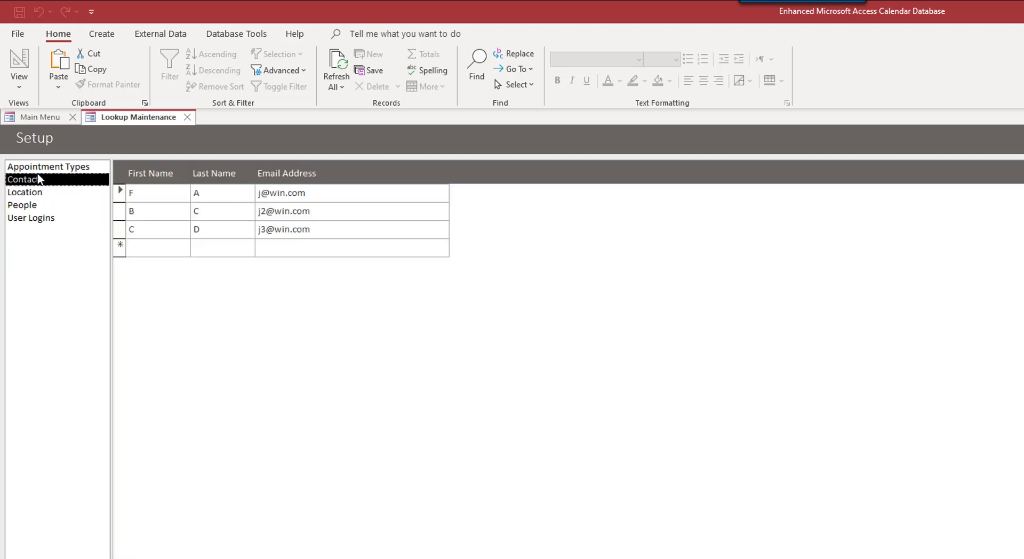
pyautogui.click(48, 165)
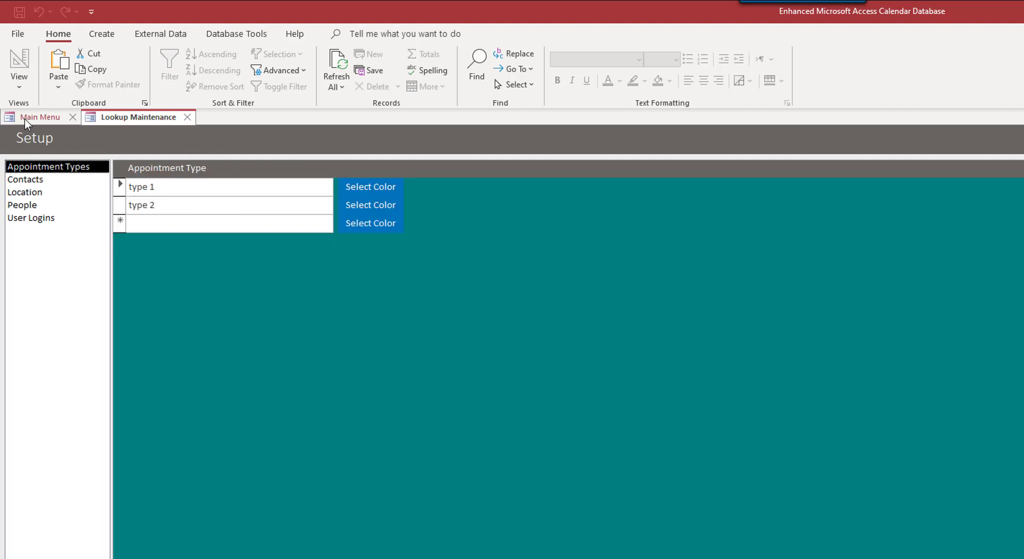
pyautogui.moveTo(191, 121)
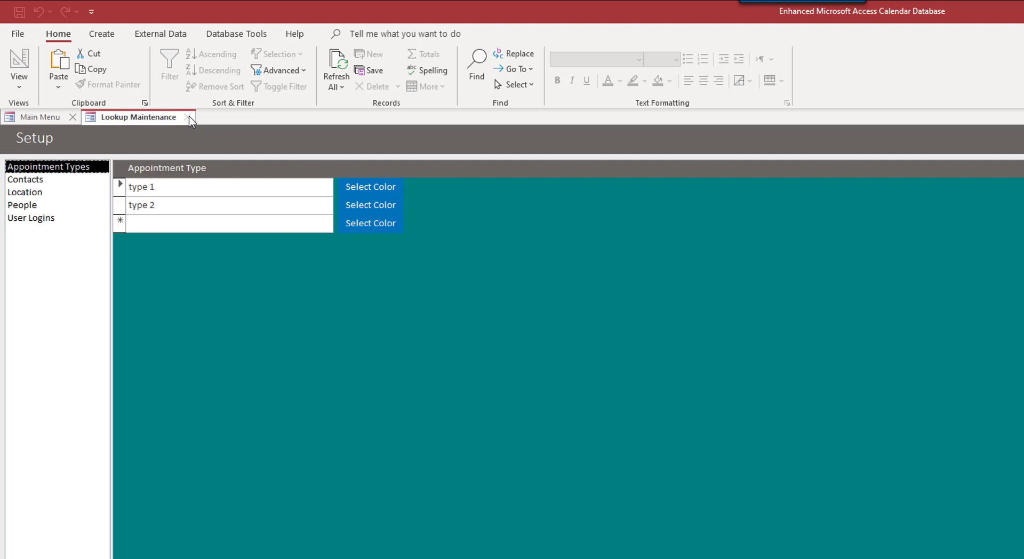
# Step: Close lookup maintenance and show Calendar View for March 16 2021, repositioning the demo feedback window
pyautogui.click(190, 117)
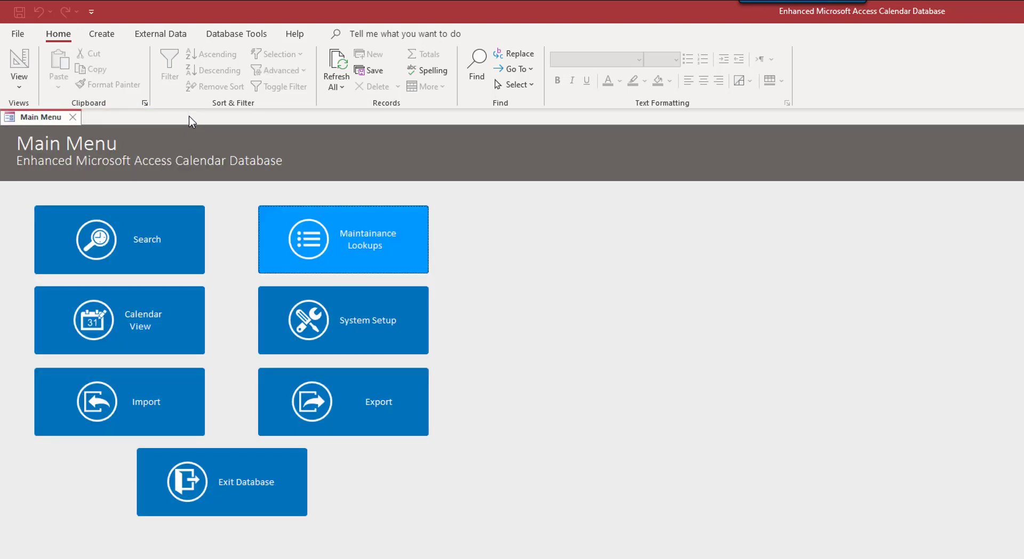
pyautogui.moveTo(119, 320)
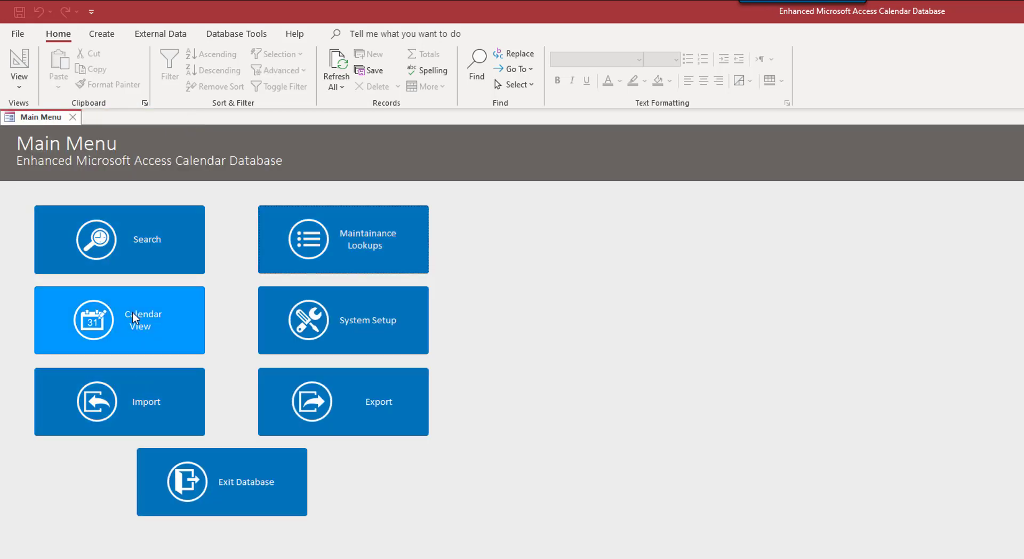
pyautogui.moveTo(135, 319)
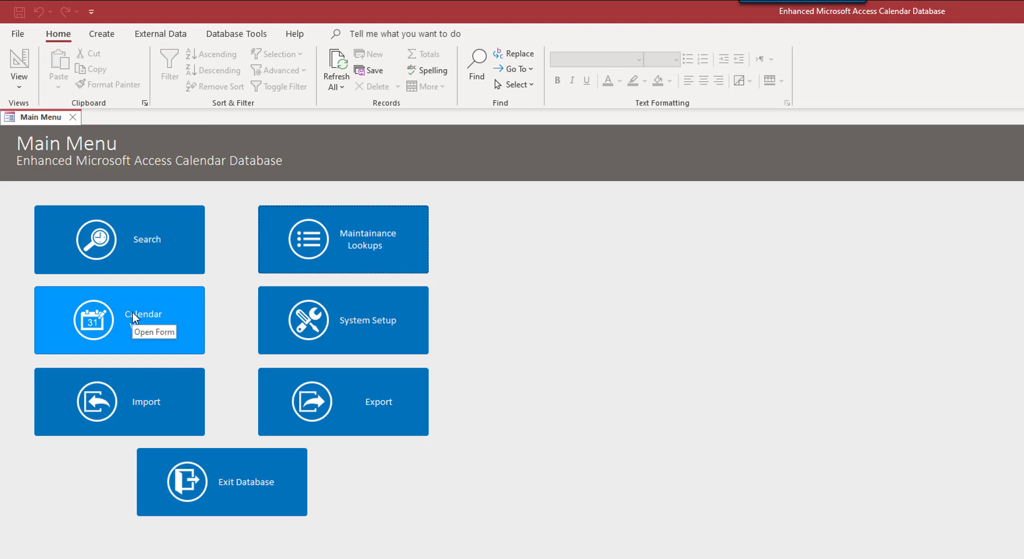
pyautogui.click(118, 320)
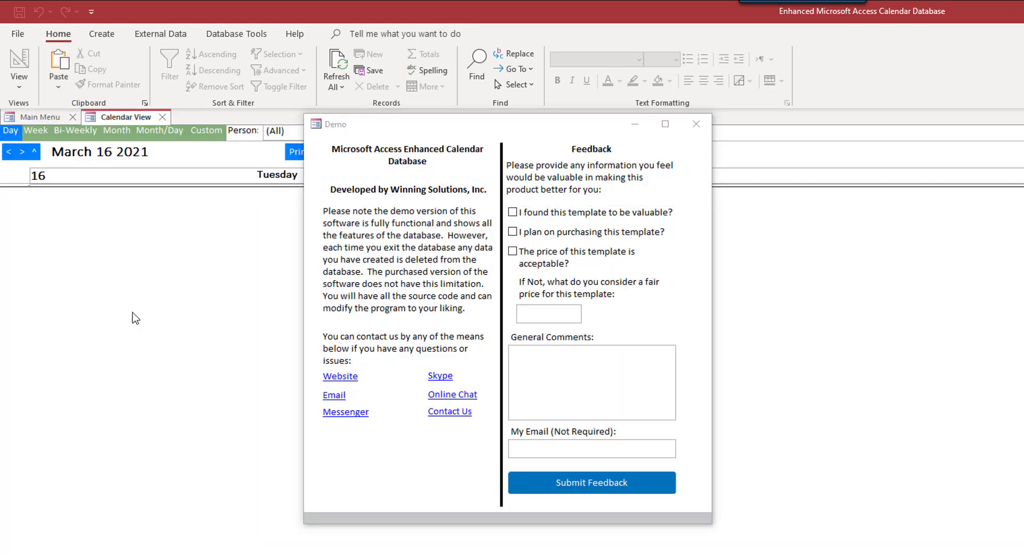
pyautogui.moveTo(513, 155)
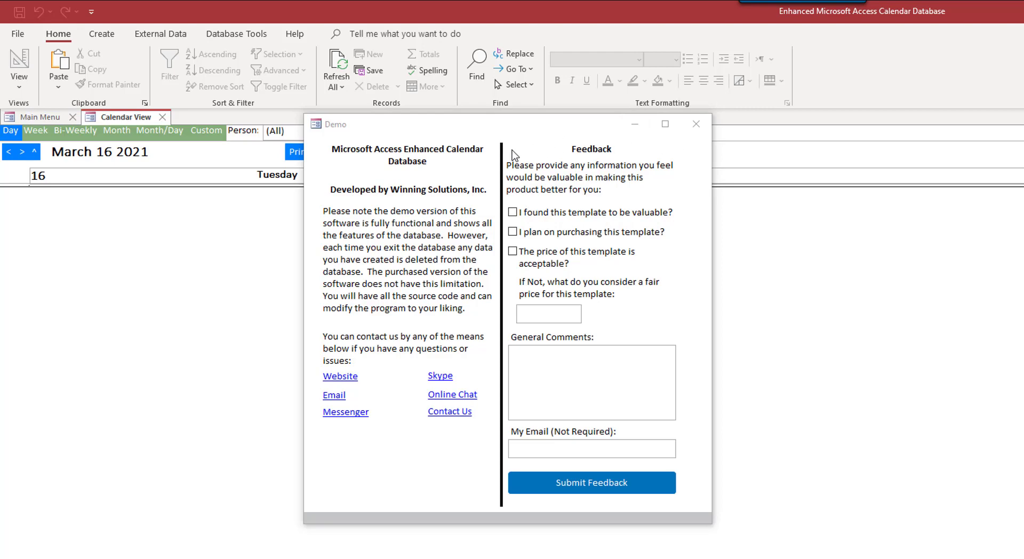
pyautogui.moveTo(420, 144)
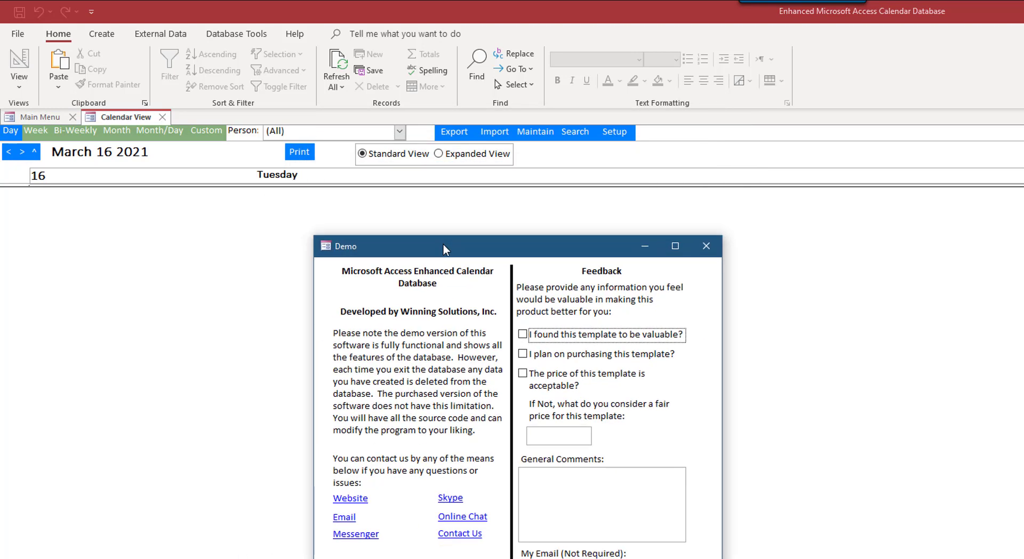
pyautogui.moveTo(444, 246); pyautogui.dragTo(350, 233)
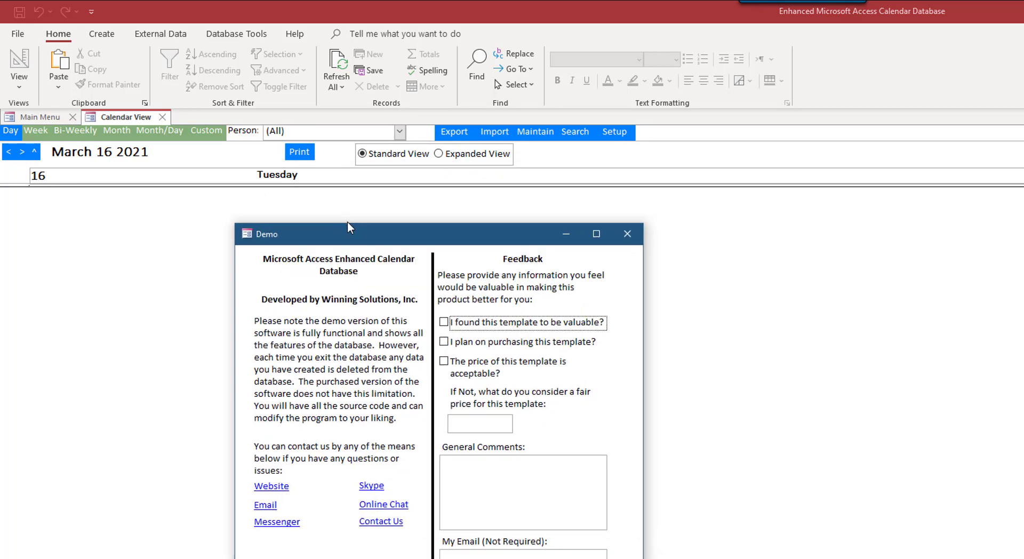
pyautogui.moveTo(348, 234); pyautogui.dragTo(570, 243)
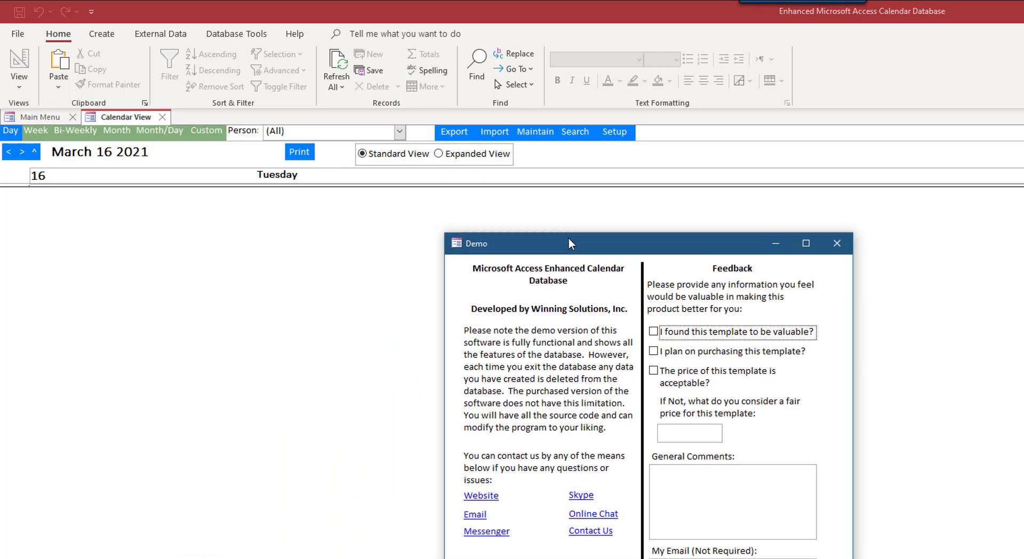
pyautogui.moveTo(568, 244); pyautogui.dragTo(450, 153)
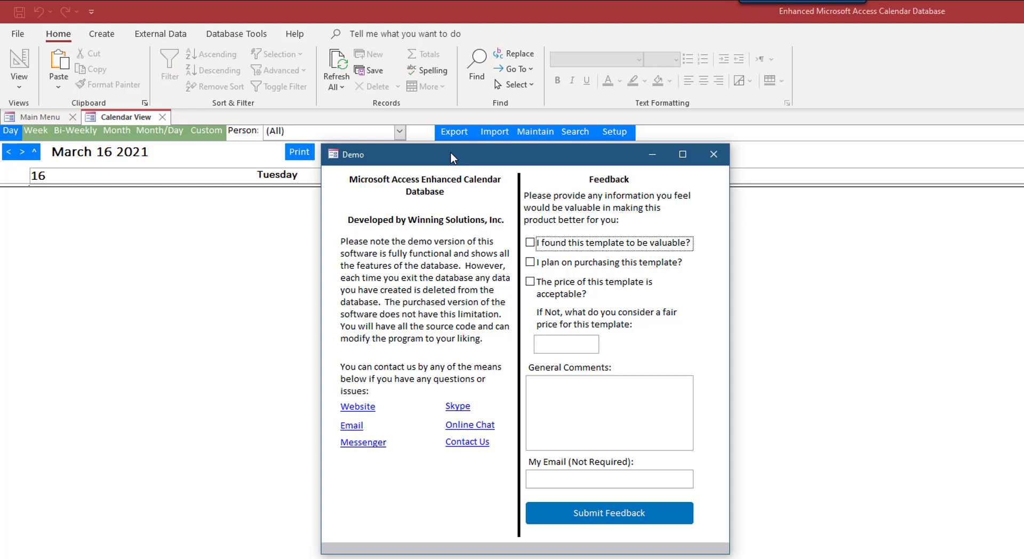
pyautogui.moveTo(714, 155)
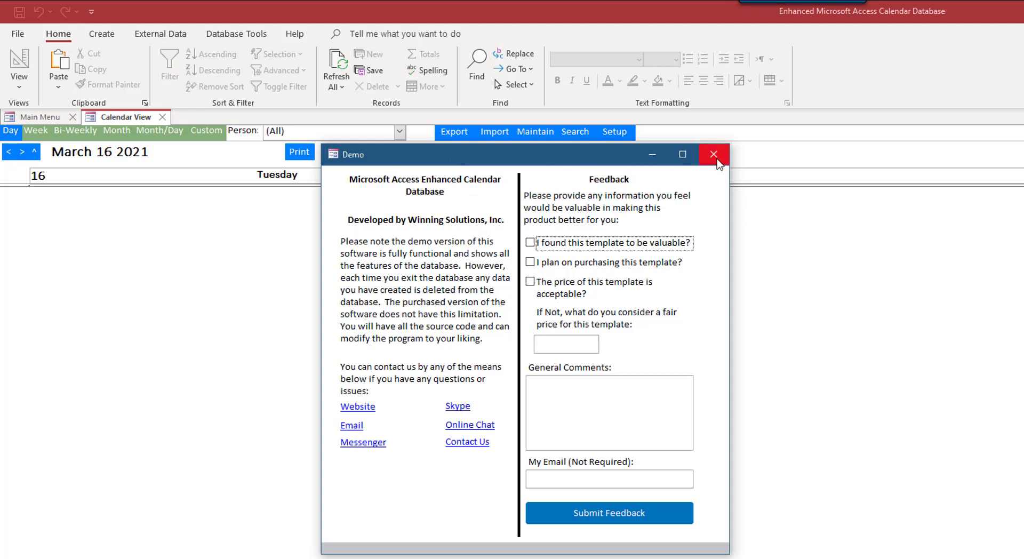
pyautogui.moveTo(714, 155)
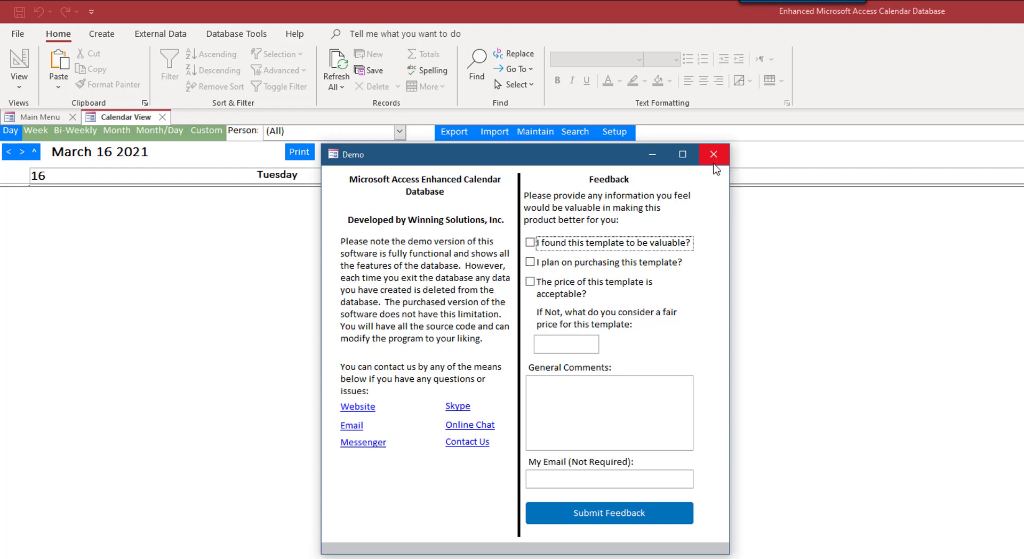
# Step: Dismiss the demo notice, switch the calendar to Month view, and cancel the Outlook import dialog
pyautogui.click(713, 154)
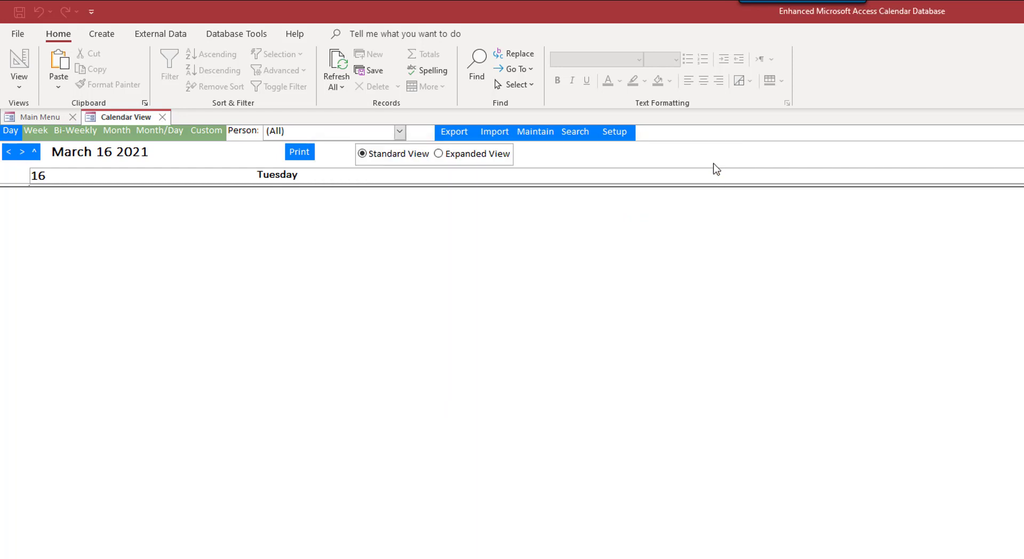
pyautogui.moveTo(36, 131)
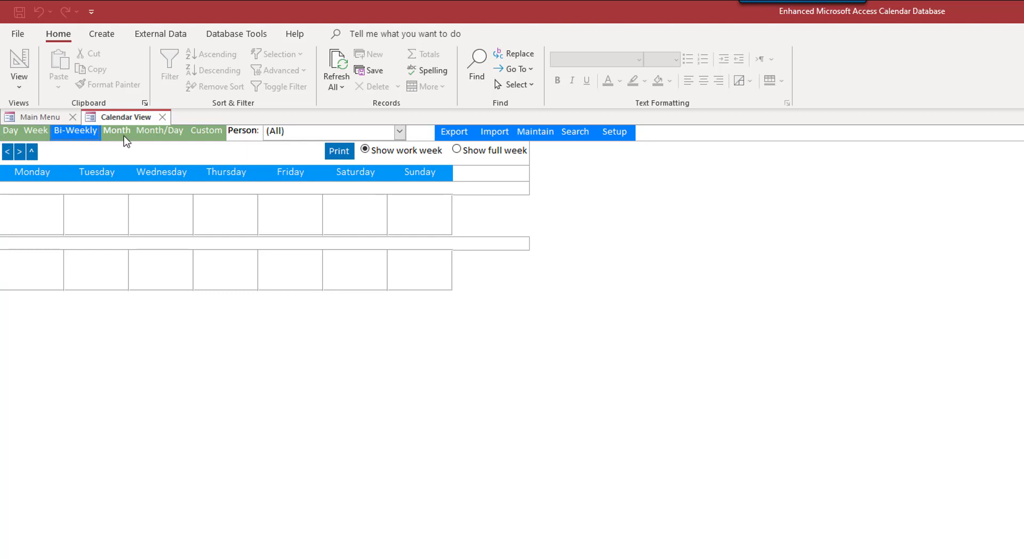
pyautogui.click(118, 131)
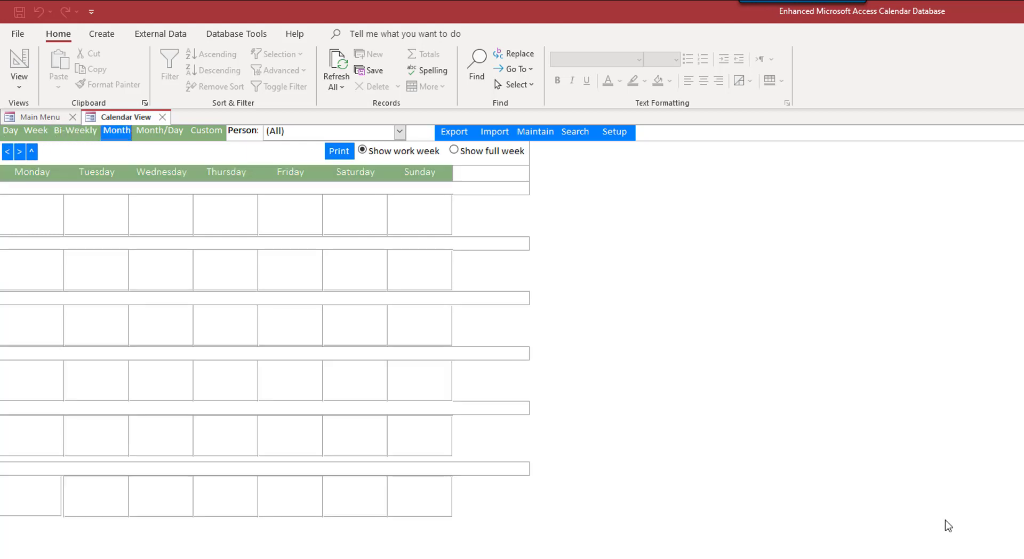
pyautogui.moveTo(9, 118)
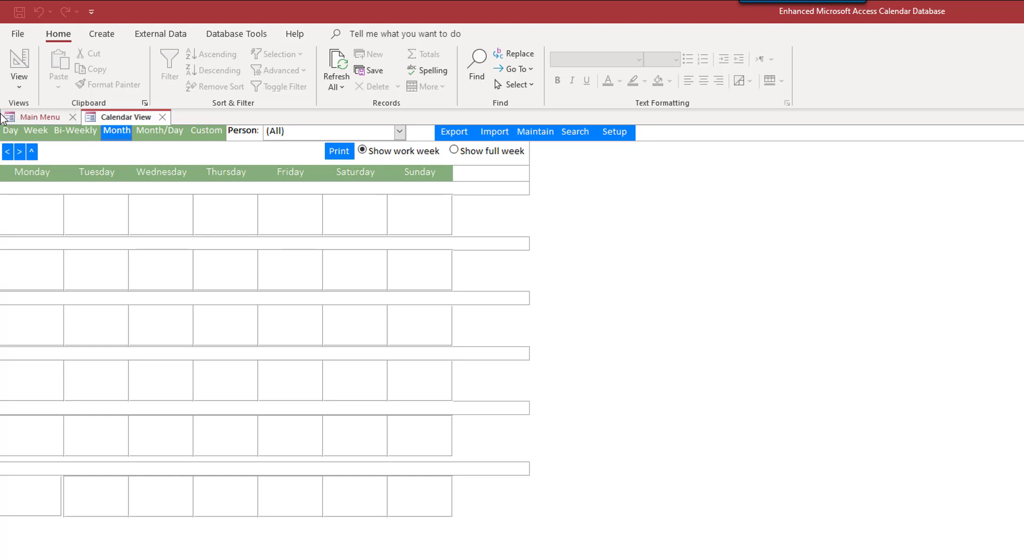
pyautogui.moveTo(494, 133)
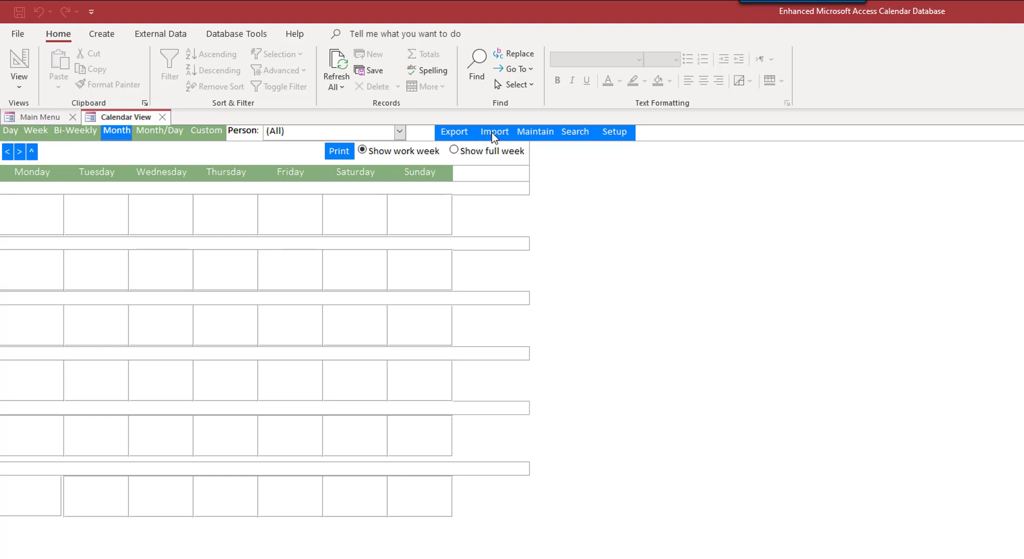
pyautogui.click(494, 133)
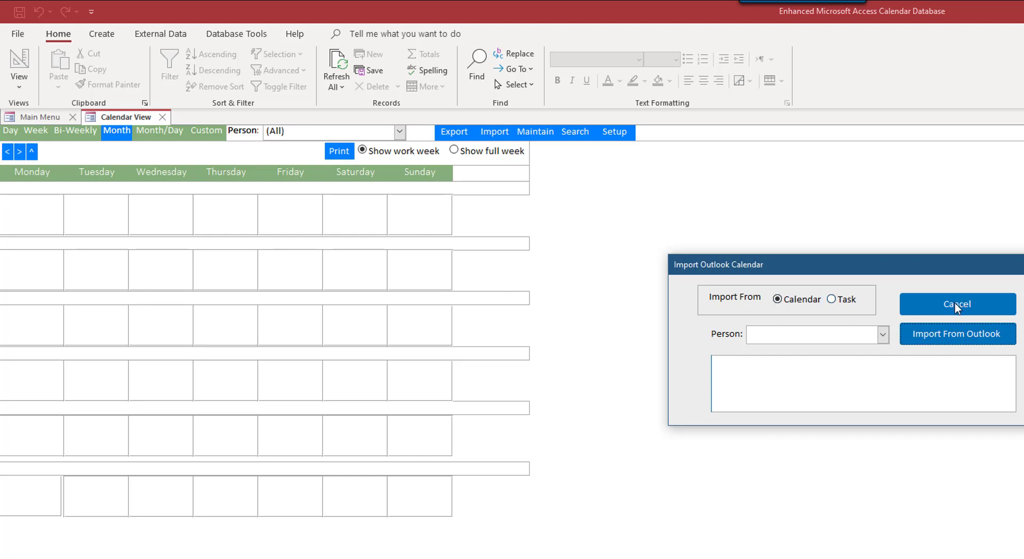
pyautogui.click(956, 304)
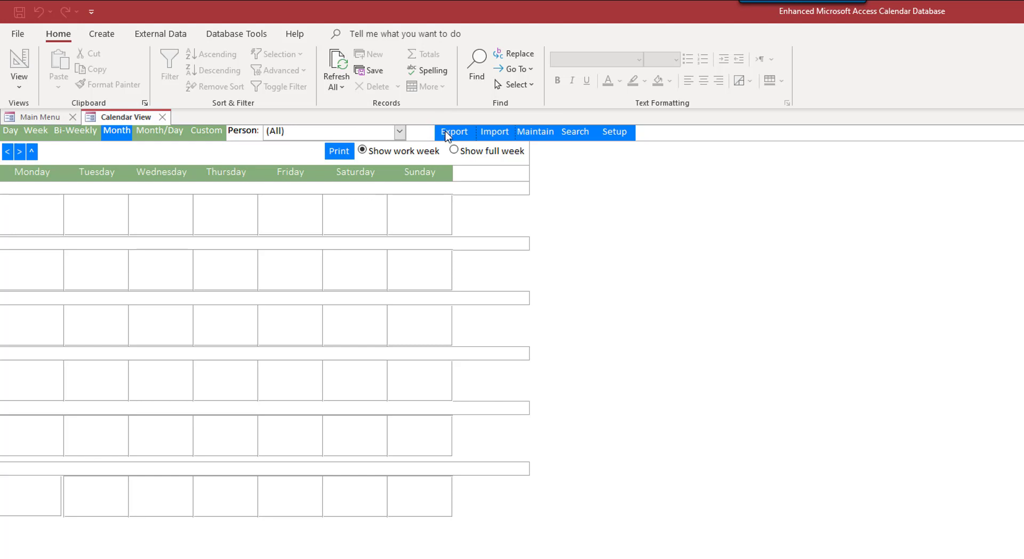
pyautogui.moveTo(542, 134)
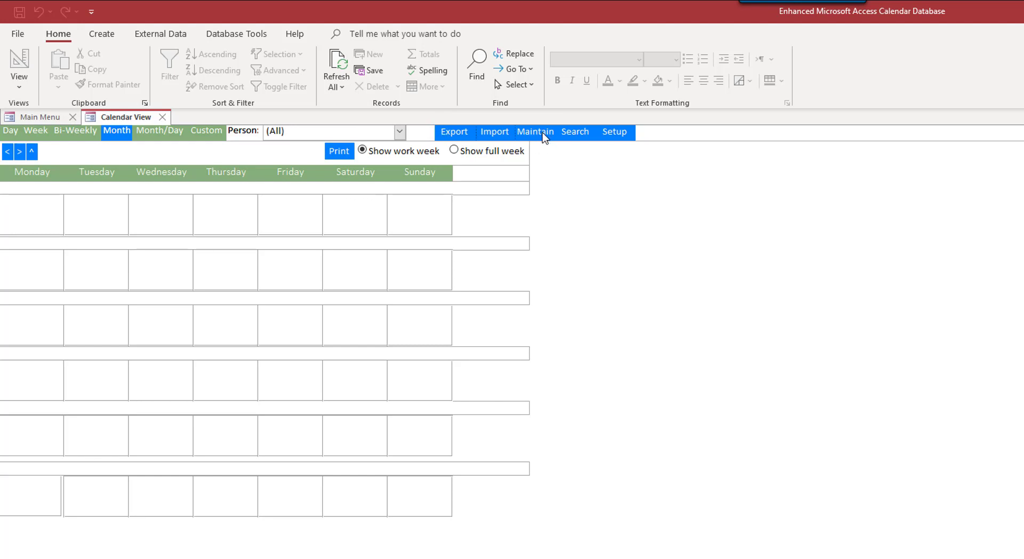
pyautogui.moveTo(578, 137)
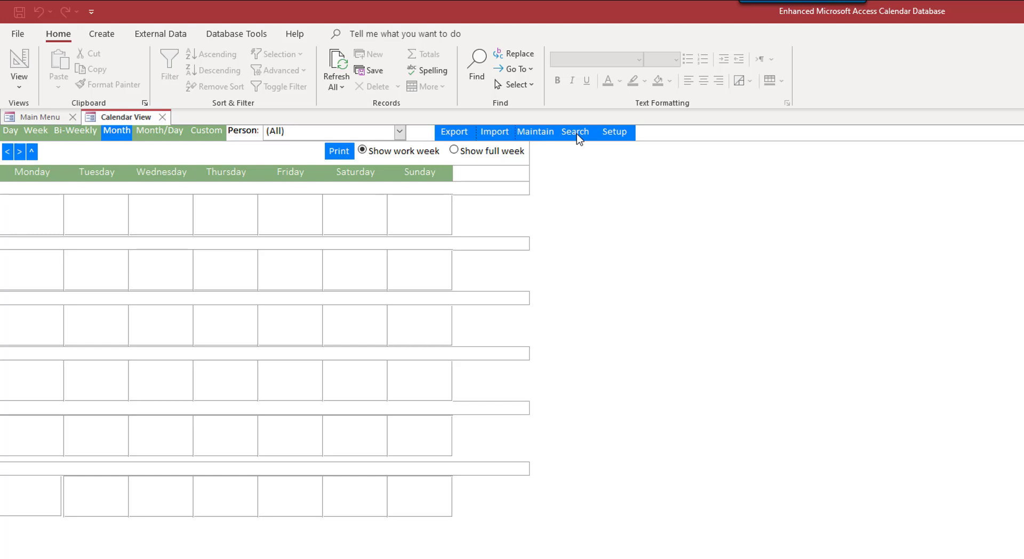
# Step: Bring up the General Setup window with its calendar options from the toolbar
pyautogui.click(614, 132)
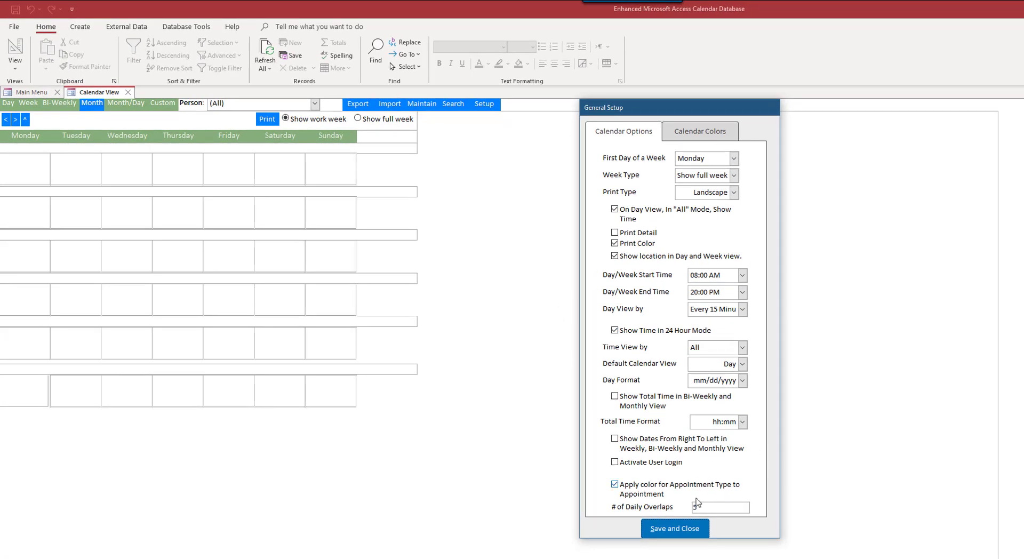
# Step: Save and close General Setup, landing back on the database Main Menu
pyautogui.click(674, 528)
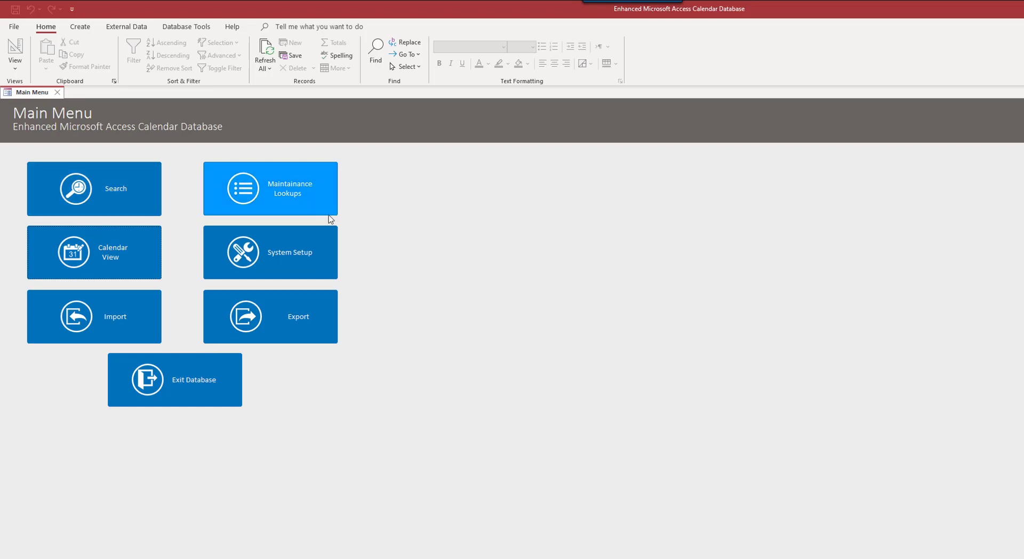
pyautogui.moveTo(78, 251)
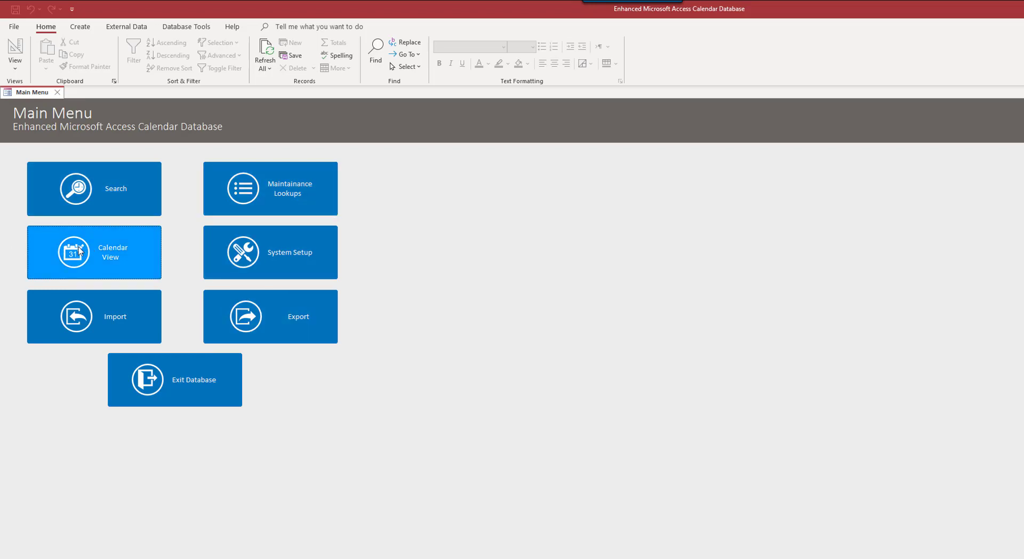
# Step: Reopen Calendar View, dismiss the demo notice and advance the day view to Wednesday, March 17 2021
pyautogui.click(94, 251)
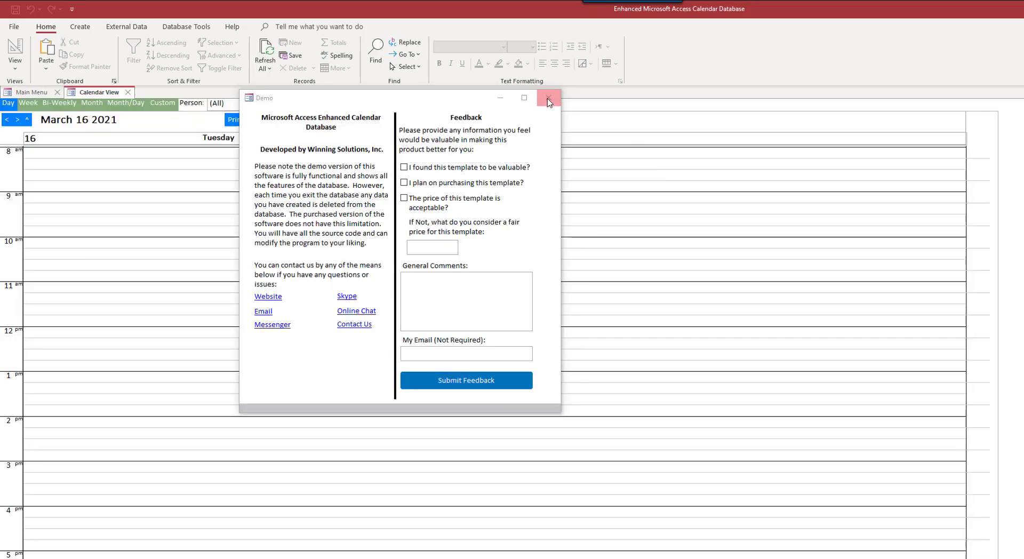
pyautogui.click(550, 99)
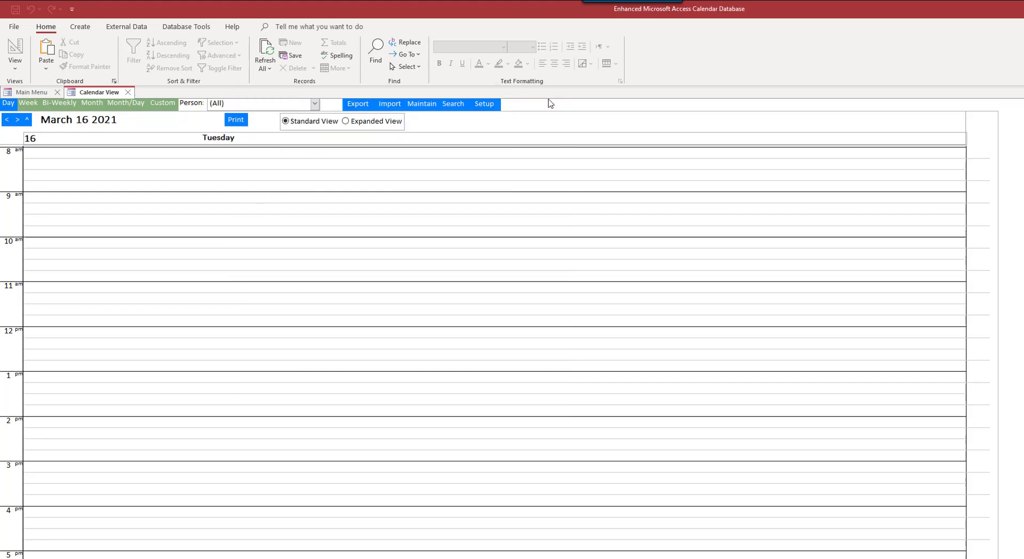
pyautogui.moveTo(121, 488)
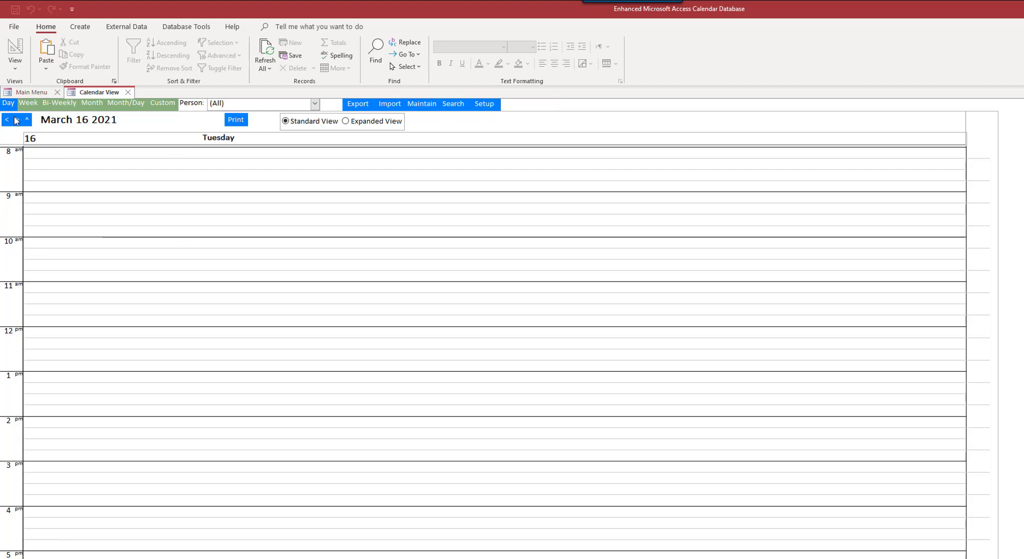
pyautogui.click(16, 119)
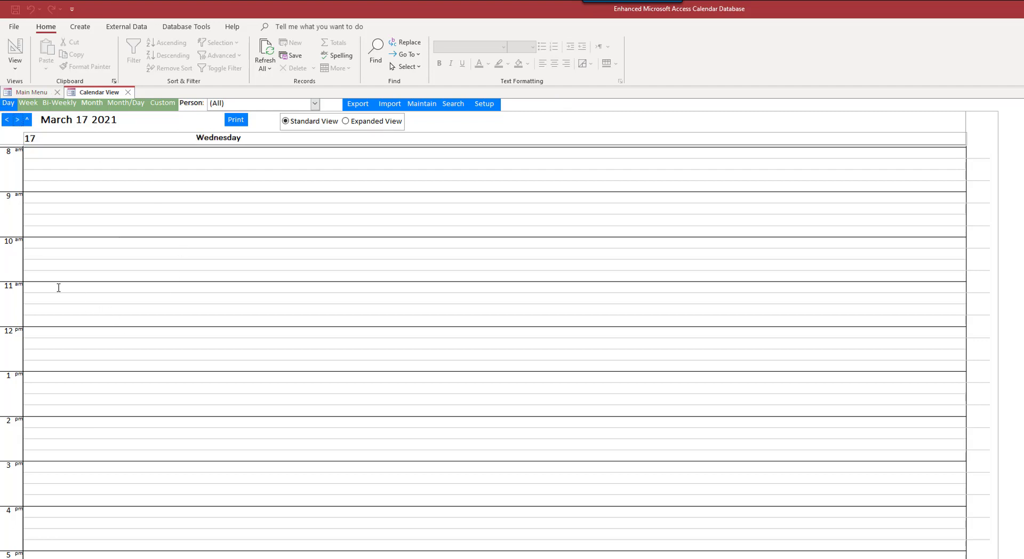
pyautogui.moveTo(76, 413)
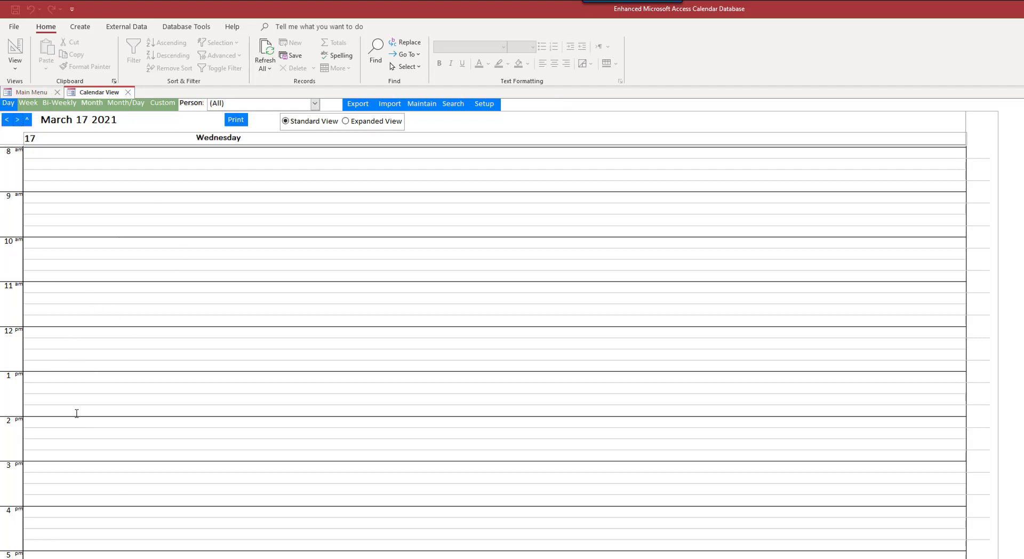
pyautogui.moveTo(51, 375)
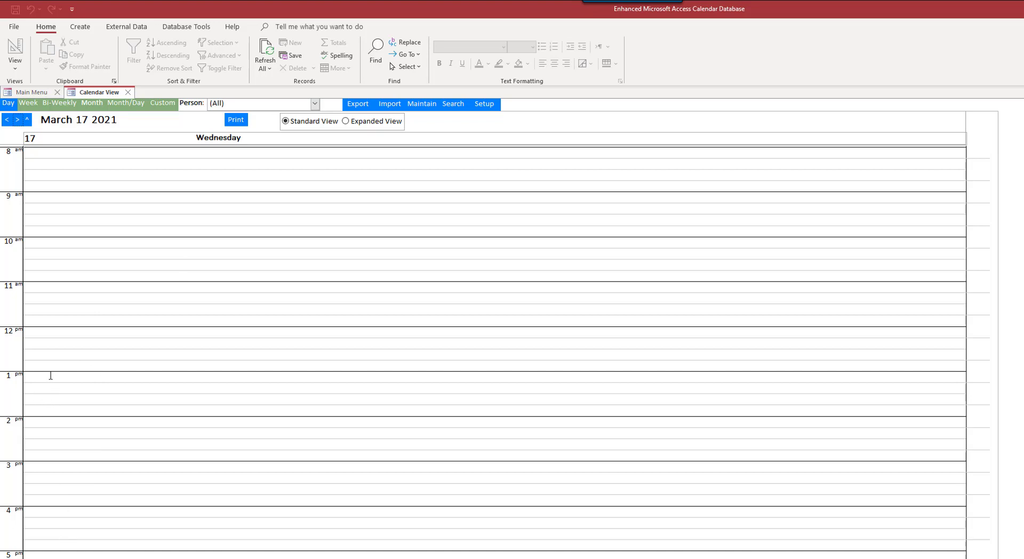
# Step: Start a 1:00 PM March 17 appointment for Bob with Location 1 and type 2
pyautogui.doubleClick(262, 376)
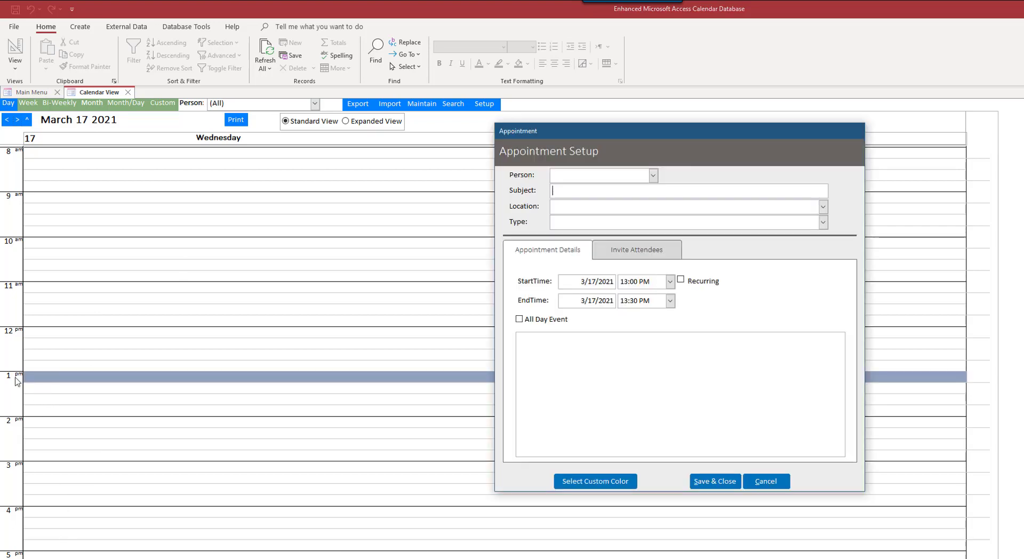
pyautogui.moveTo(675, 210)
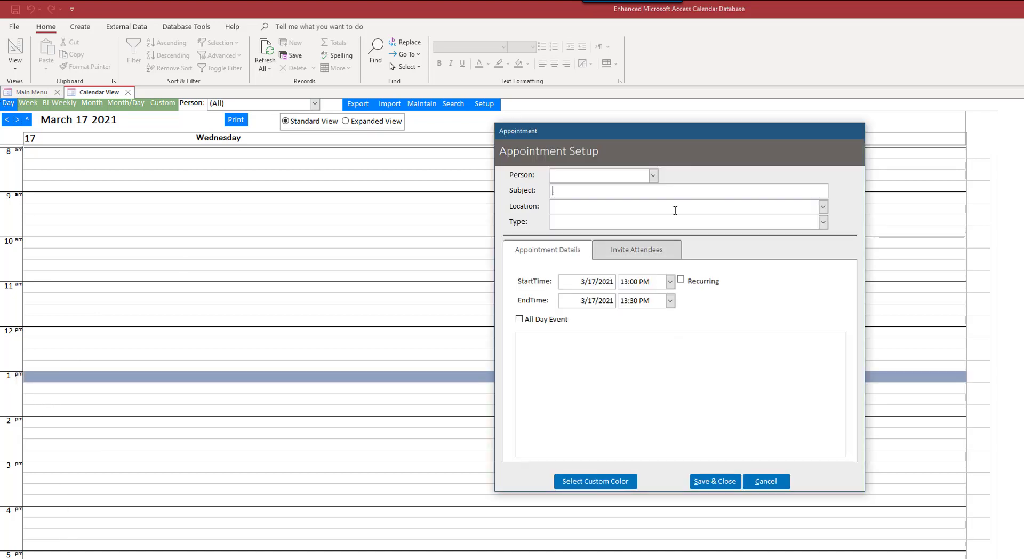
pyautogui.click(651, 175)
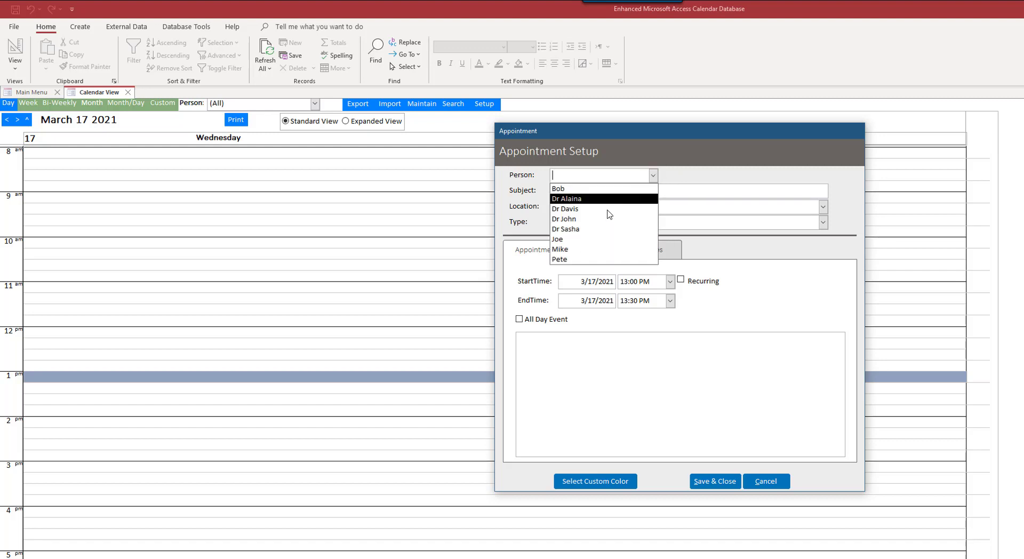
pyautogui.moveTo(599, 203)
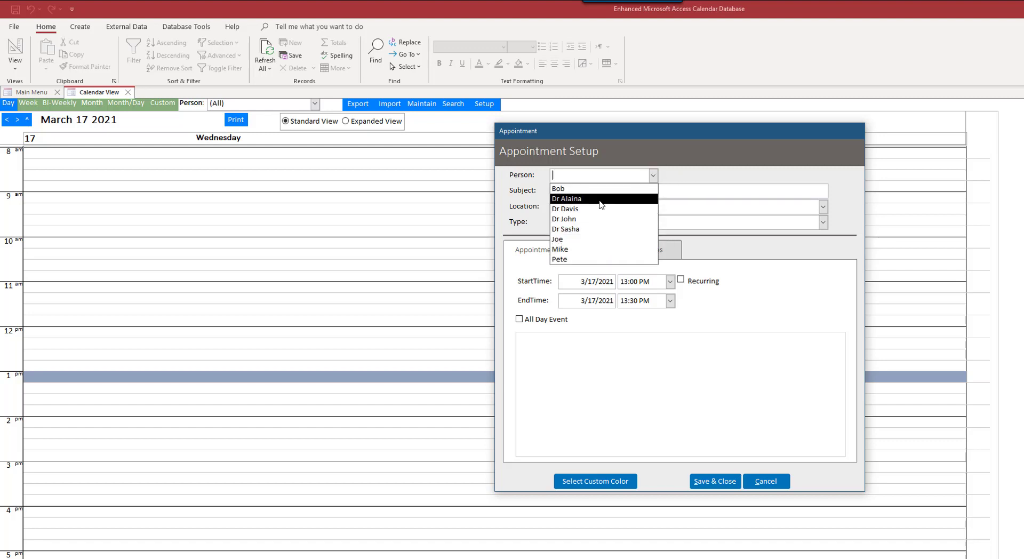
pyautogui.click(557, 189)
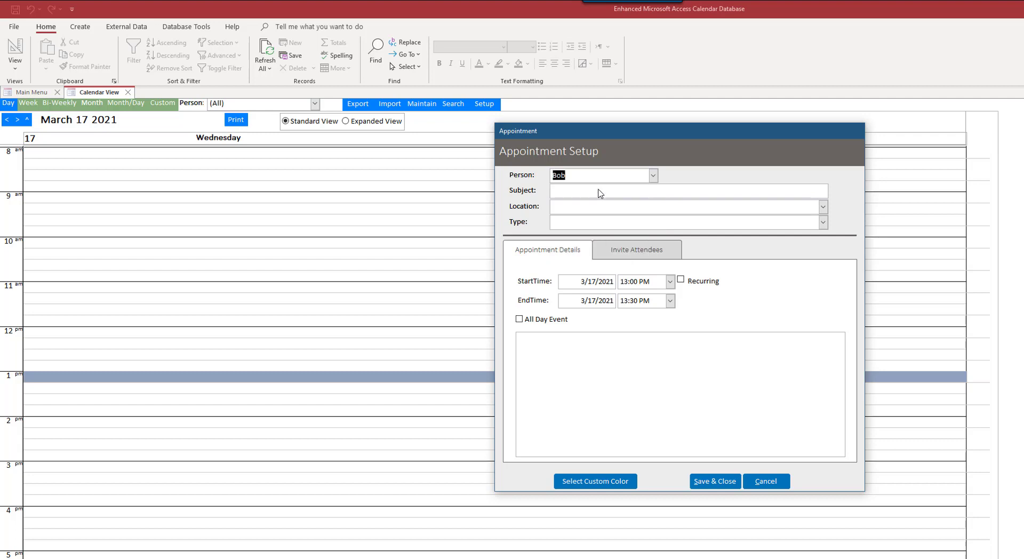
pyautogui.moveTo(892, 251)
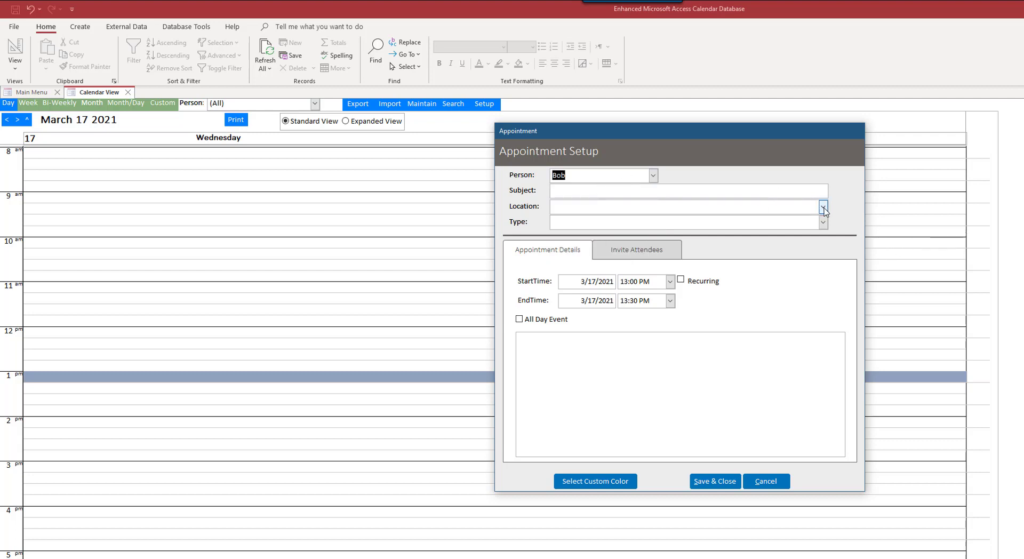
pyautogui.click(823, 206)
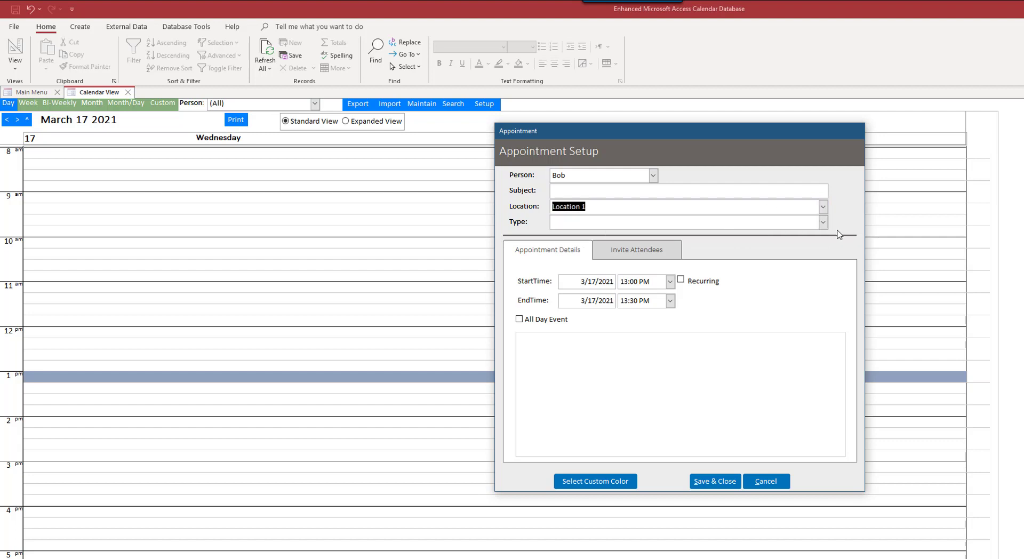
pyautogui.click(685, 222)
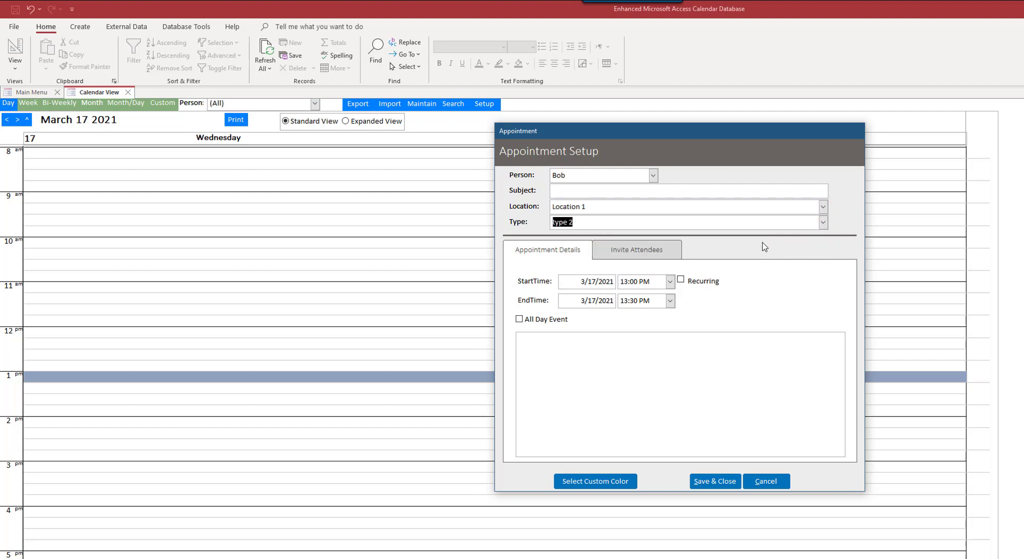
# Step: Enter the note 'St. Patrick's Day Parade Planning' for the appointment
pyautogui.click(580, 365)
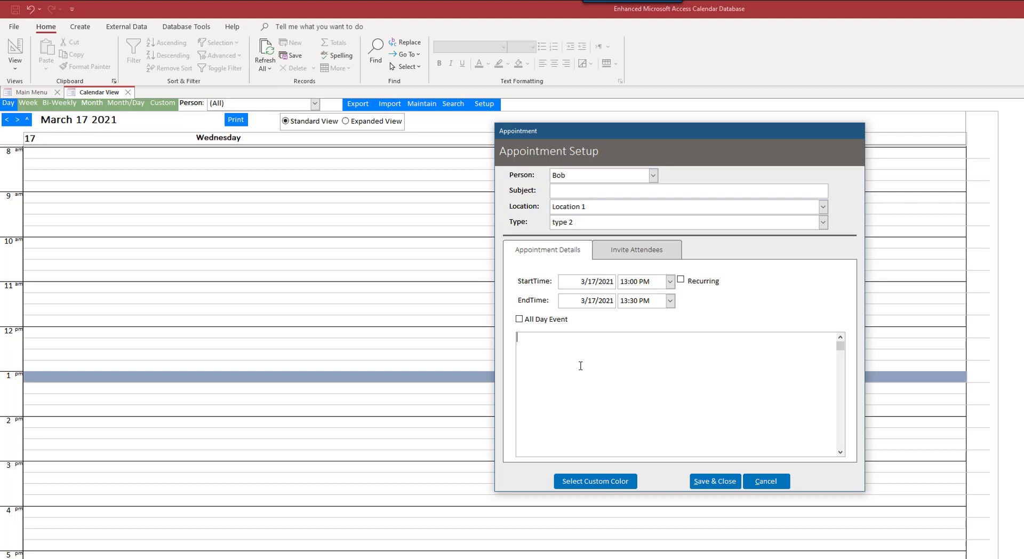
pyautogui.write('St. Patrick')
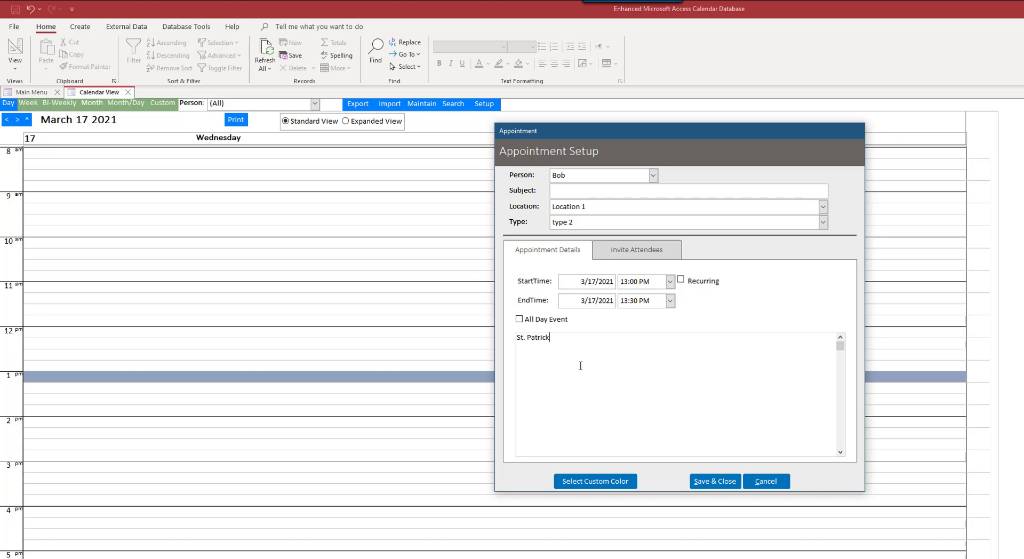
pyautogui.write("'s Day Para")
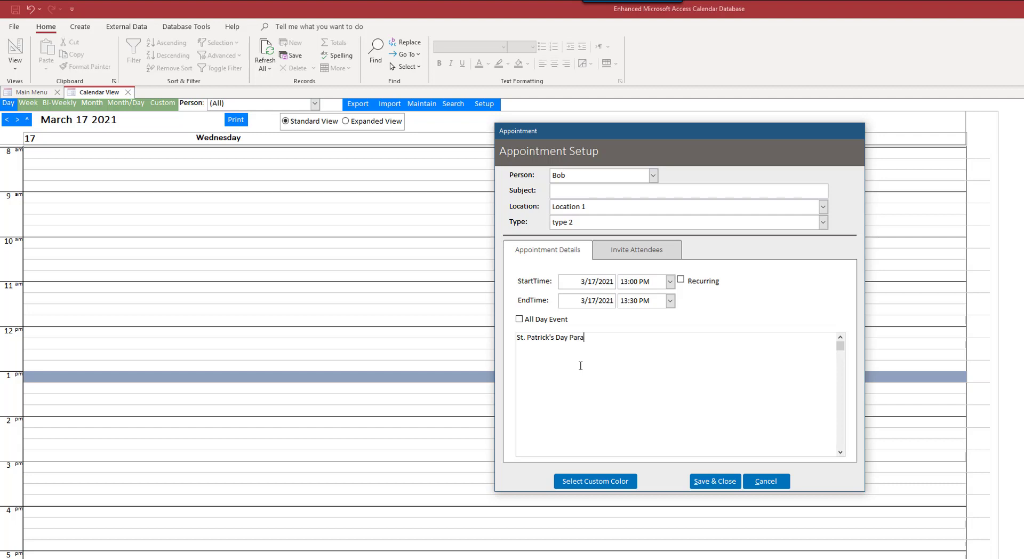
pyautogui.write('de Plan')
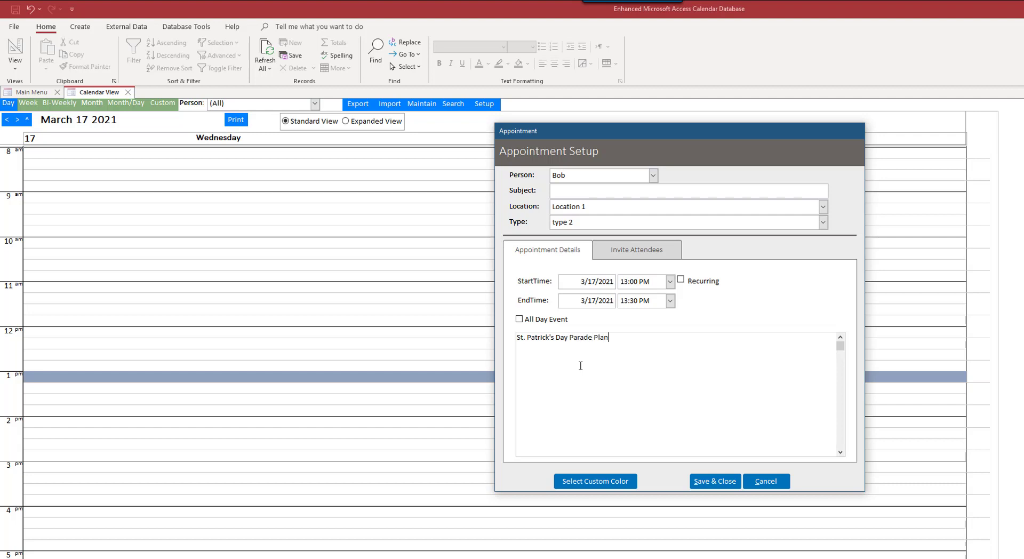
pyautogui.write('ning')
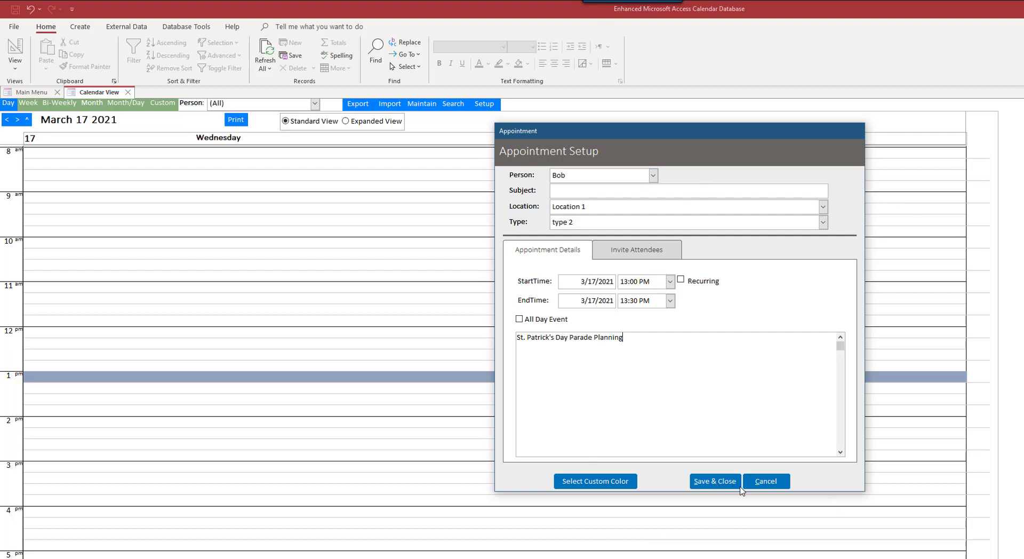
pyautogui.moveTo(588, 485)
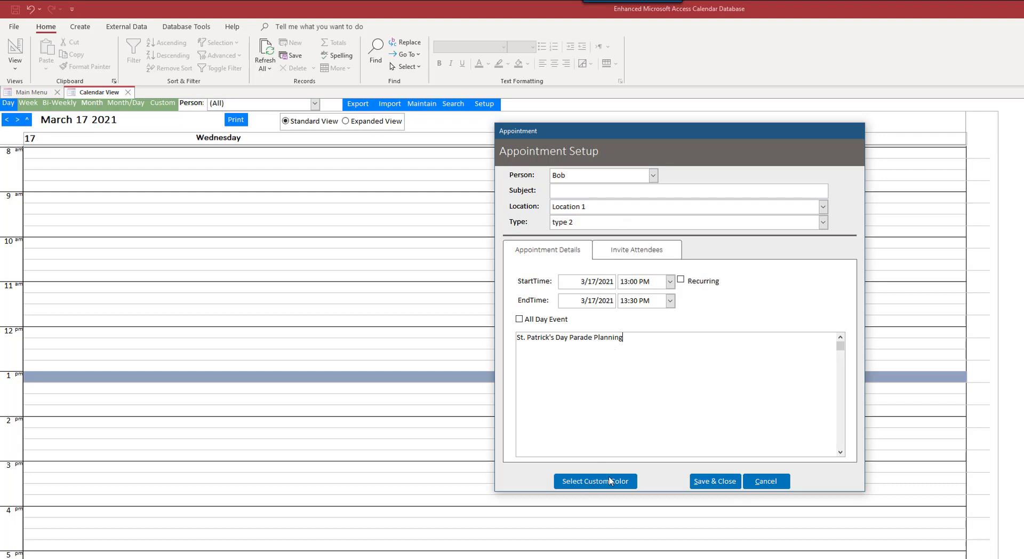
# Step: Invite an existing contact as an attendee and return to the appointment details
pyautogui.click(636, 249)
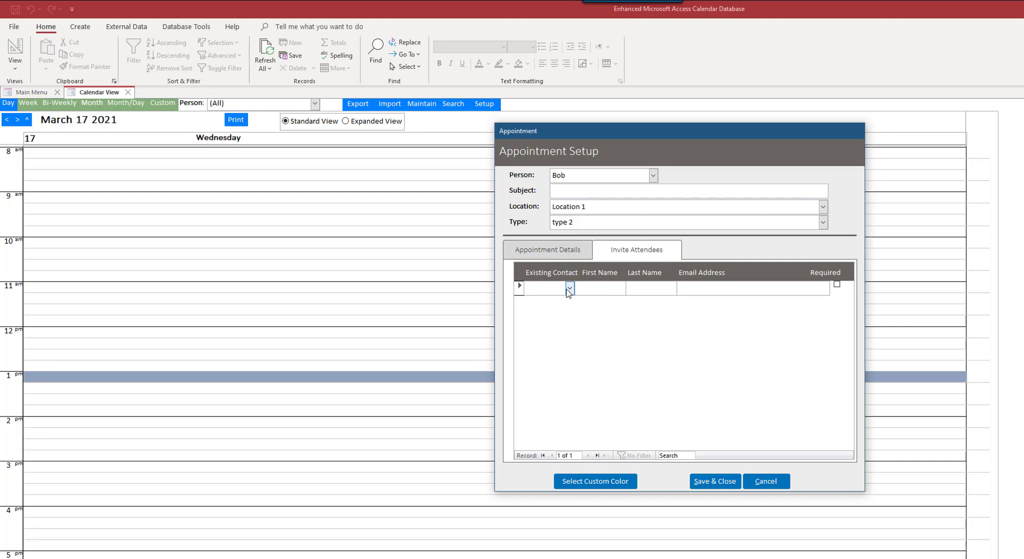
pyautogui.click(569, 288)
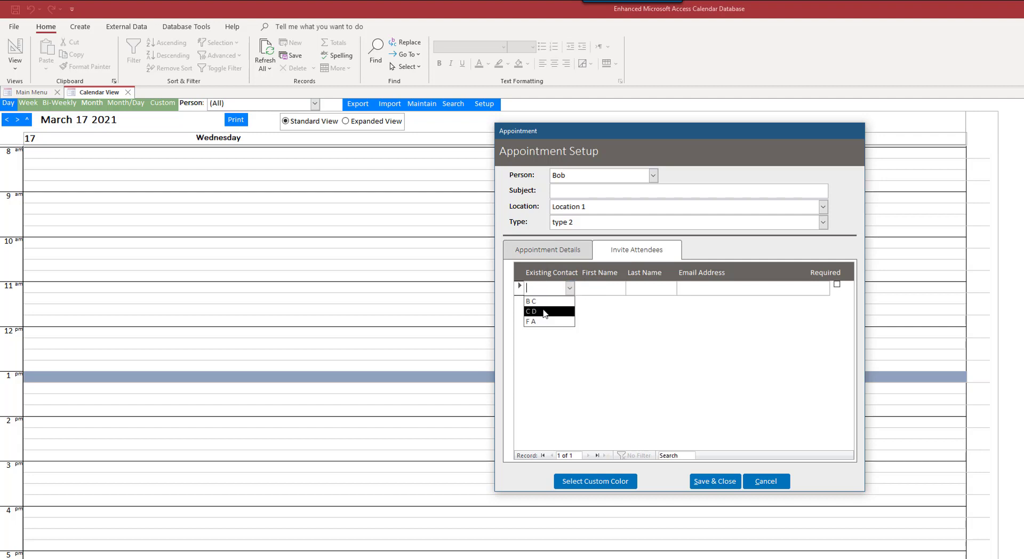
pyautogui.click(548, 250)
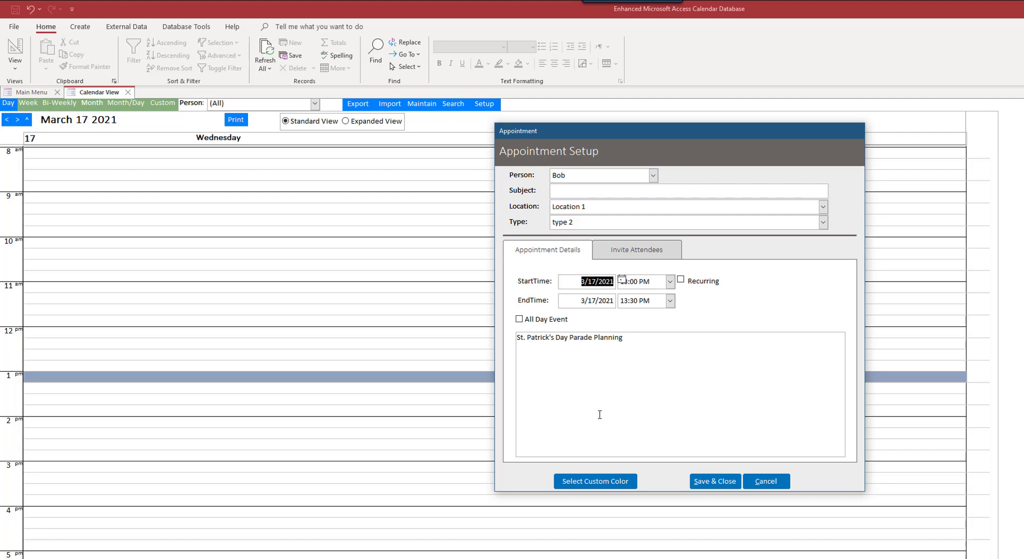
# Step: Give the appointment a bright green custom colour and save it onto the March 17 day calendar
pyautogui.click(594, 481)
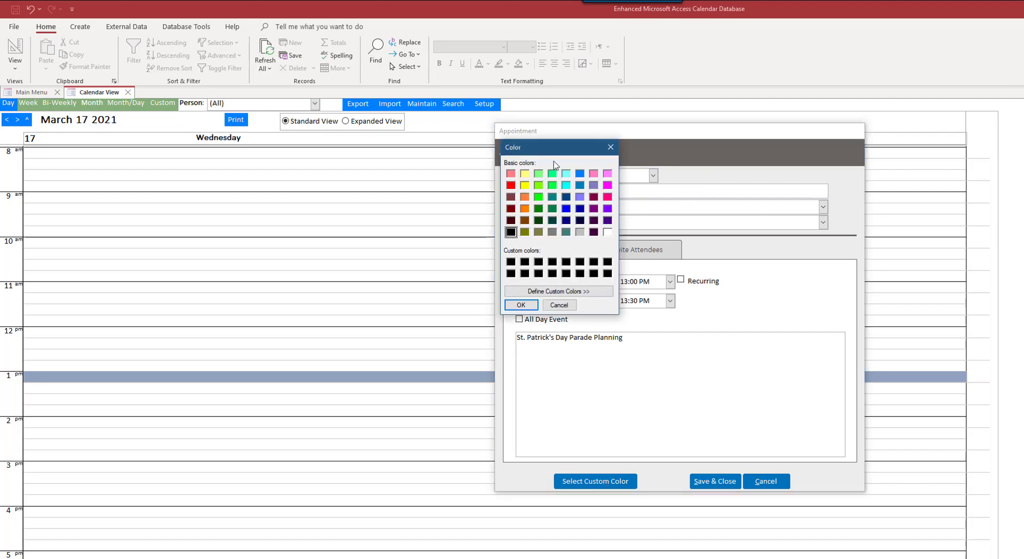
pyautogui.click(552, 184)
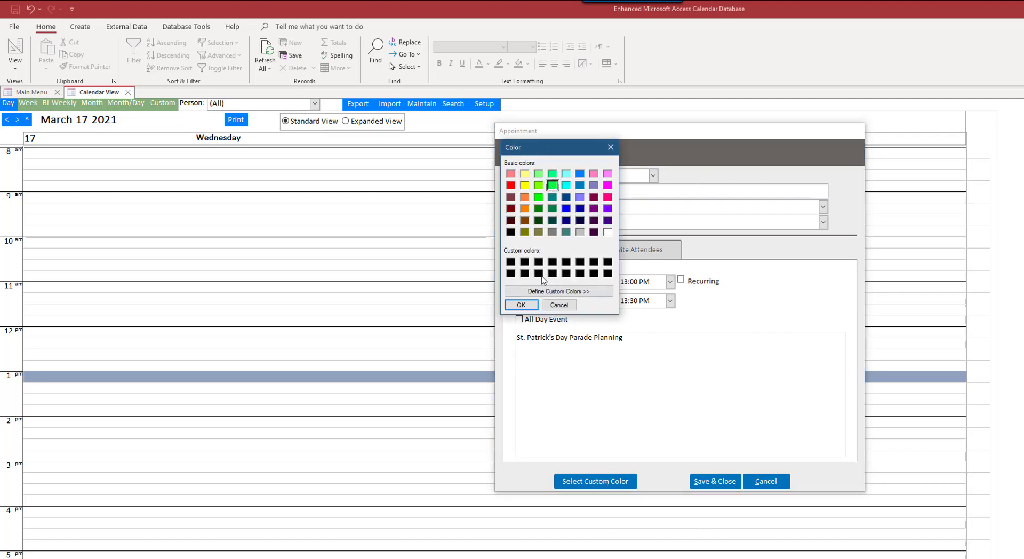
pyautogui.click(521, 305)
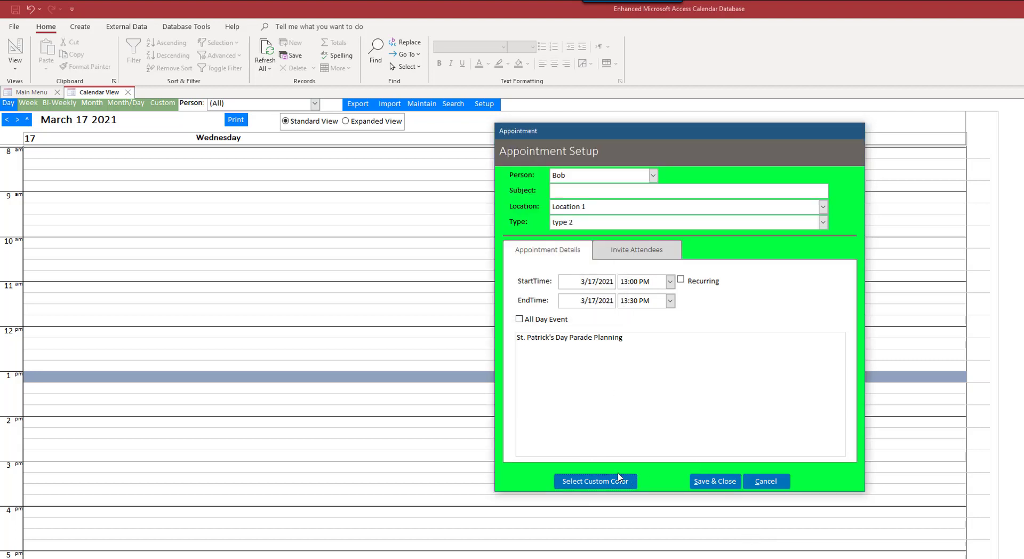
pyautogui.click(714, 481)
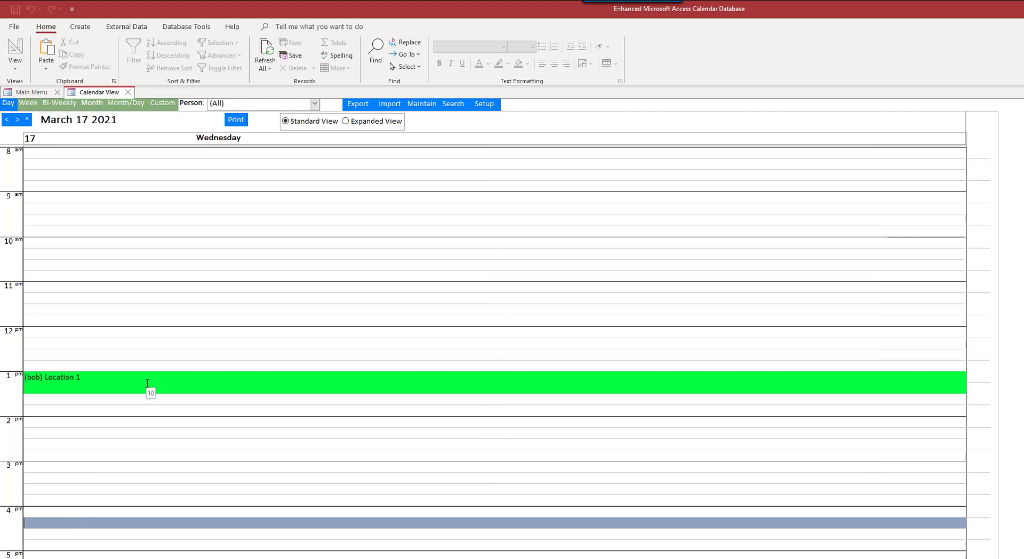
pyautogui.moveTo(162, 254)
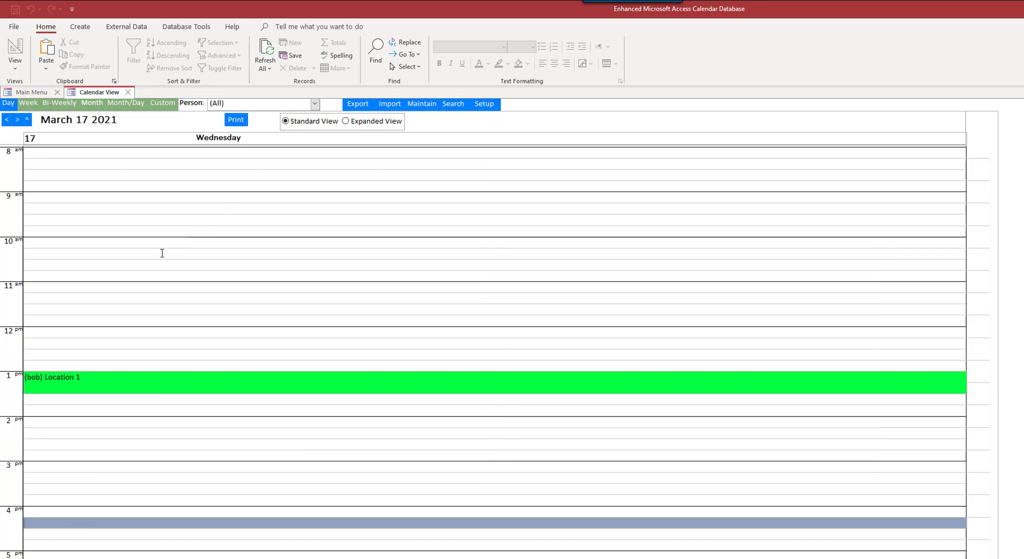
pyautogui.moveTo(315, 237)
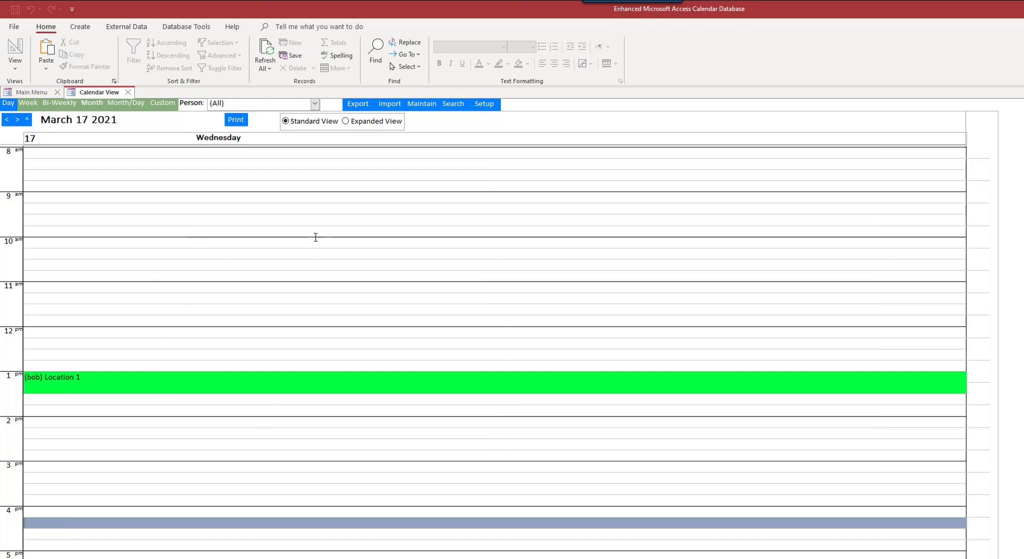
pyautogui.moveTo(108, 8)
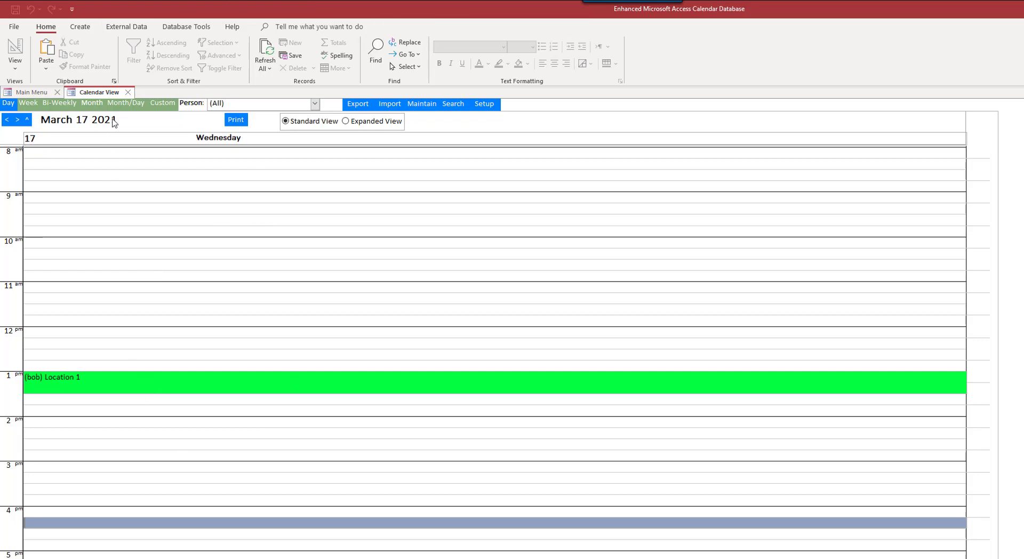
# Step: Advance the day calendar two days to Friday, March 19 2021
pyautogui.click(17, 120)
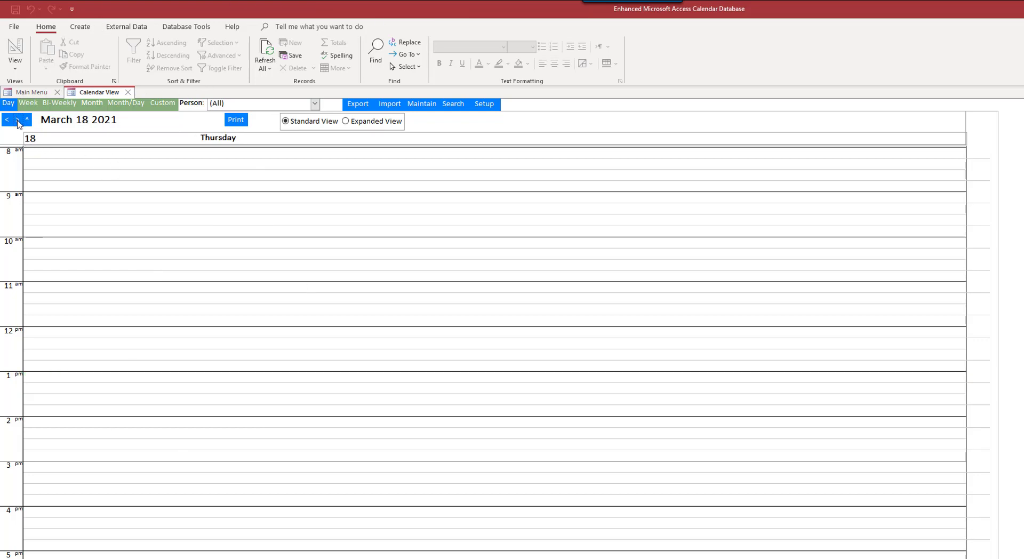
pyautogui.click(17, 120)
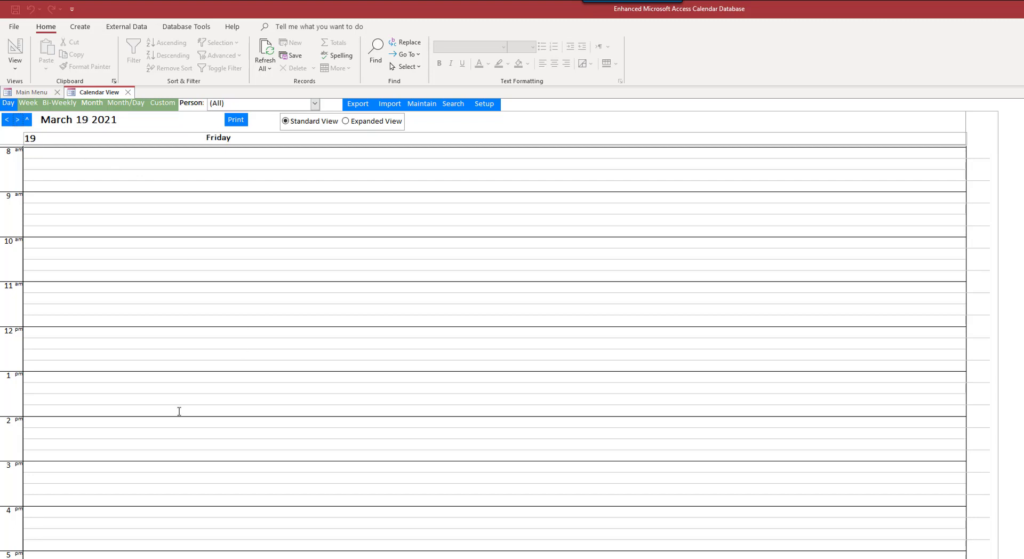
pyautogui.moveTo(78, 512)
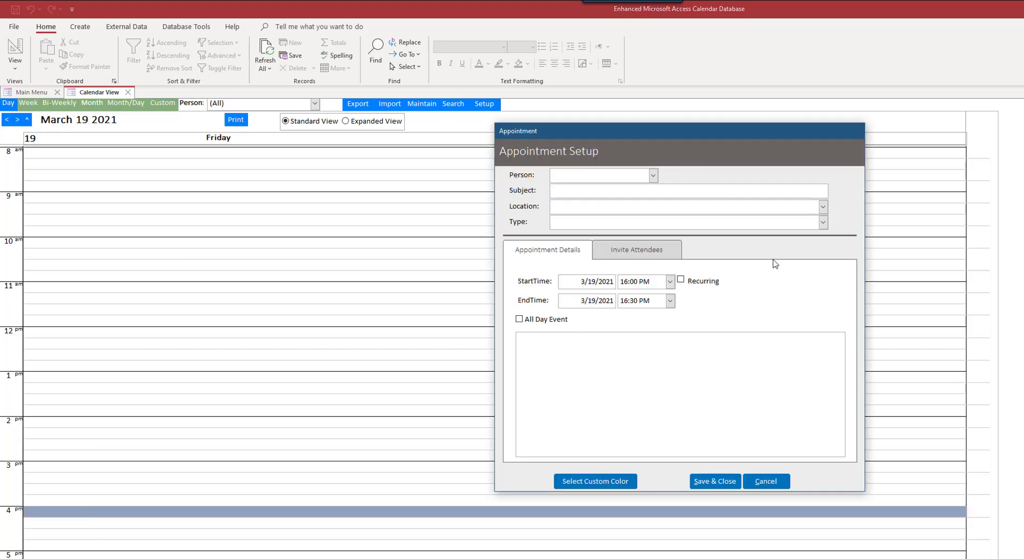
# Step: Assign the End of Week Party appointment its person and invite further existing contacts as attendees
pyautogui.write("It's")
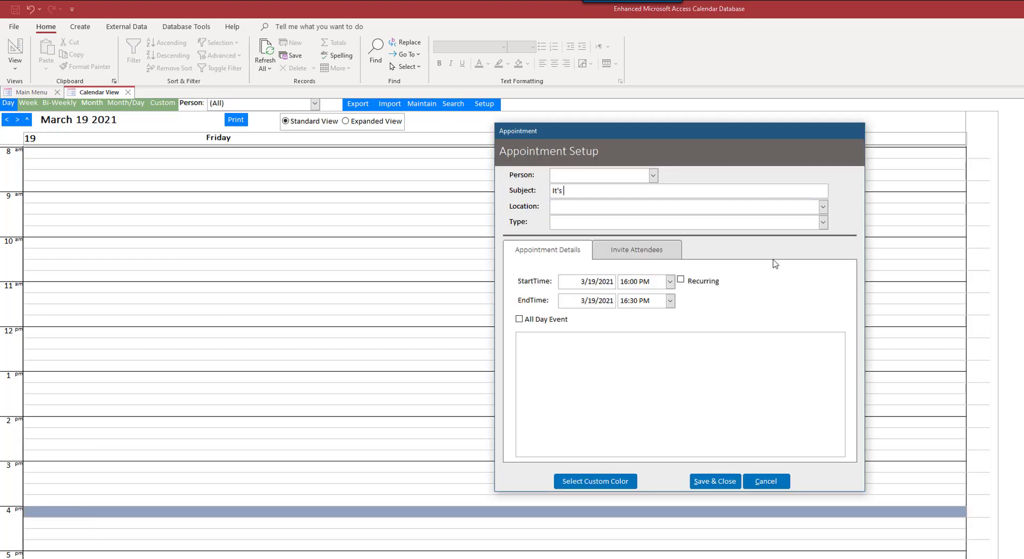
pyautogui.click(651, 175)
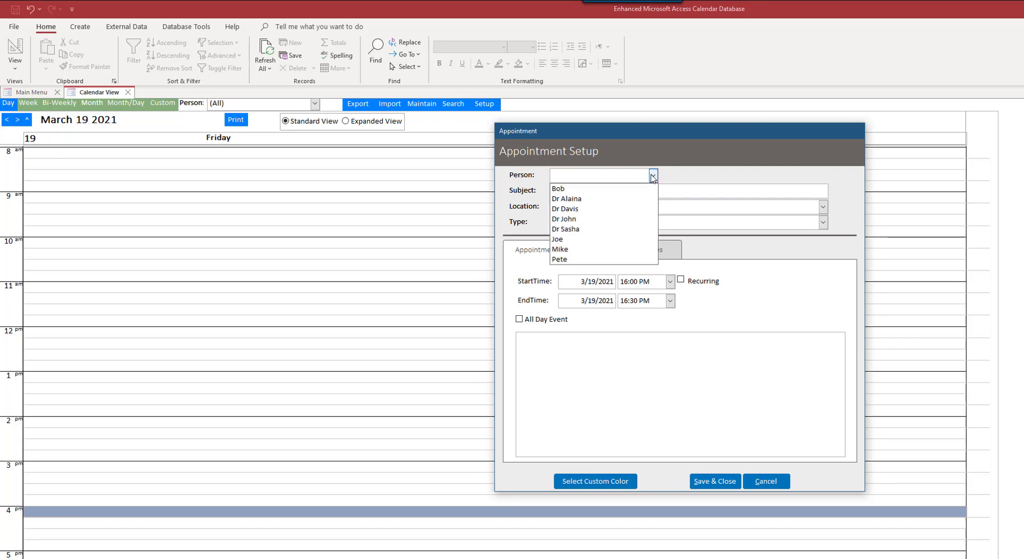
pyautogui.click(635, 249)
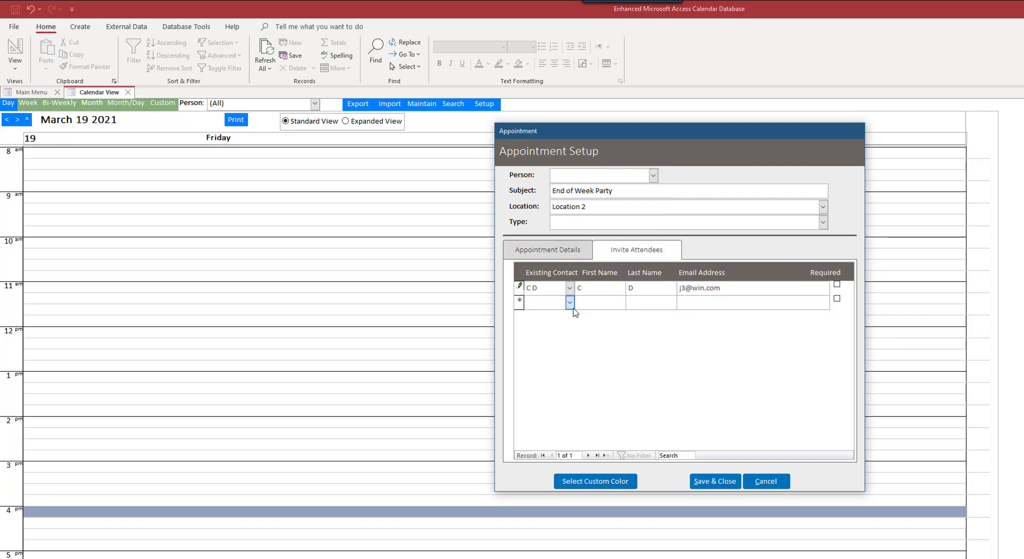
pyautogui.click(569, 316)
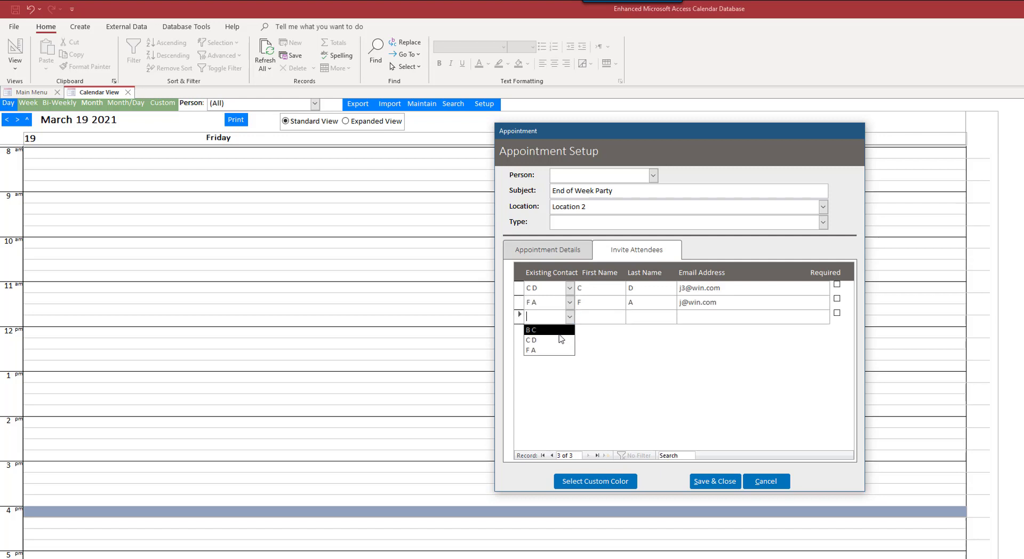
pyautogui.click(531, 330)
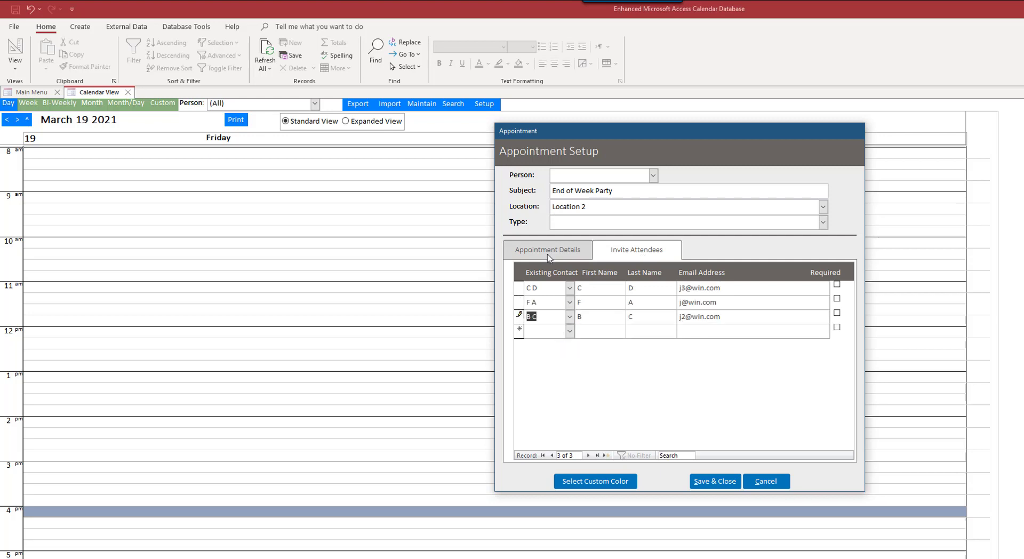
pyautogui.click(547, 249)
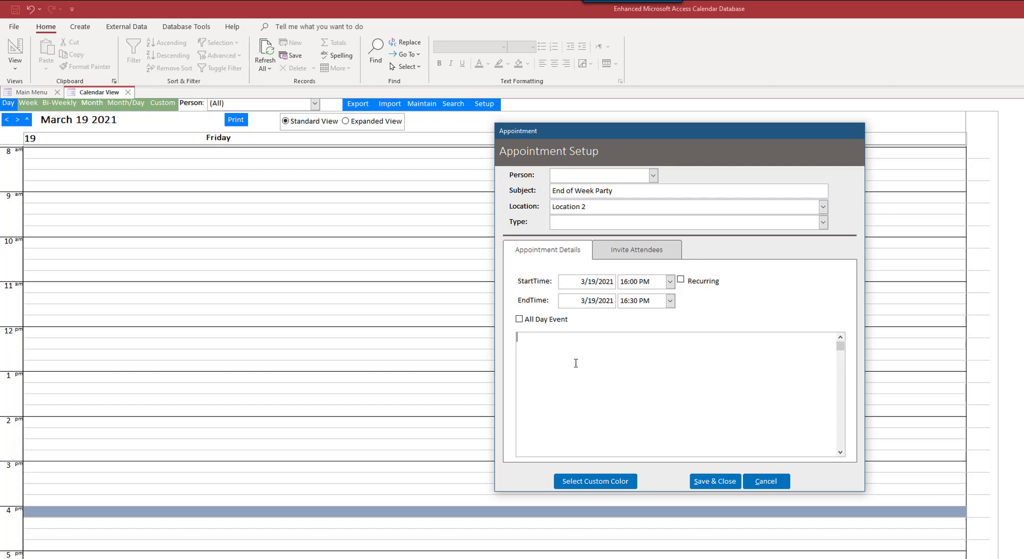
# Step: Enter the note 'Celebrate Friday with our weekly book reading' for the appointment
pyautogui.write('Celebrate Fr')
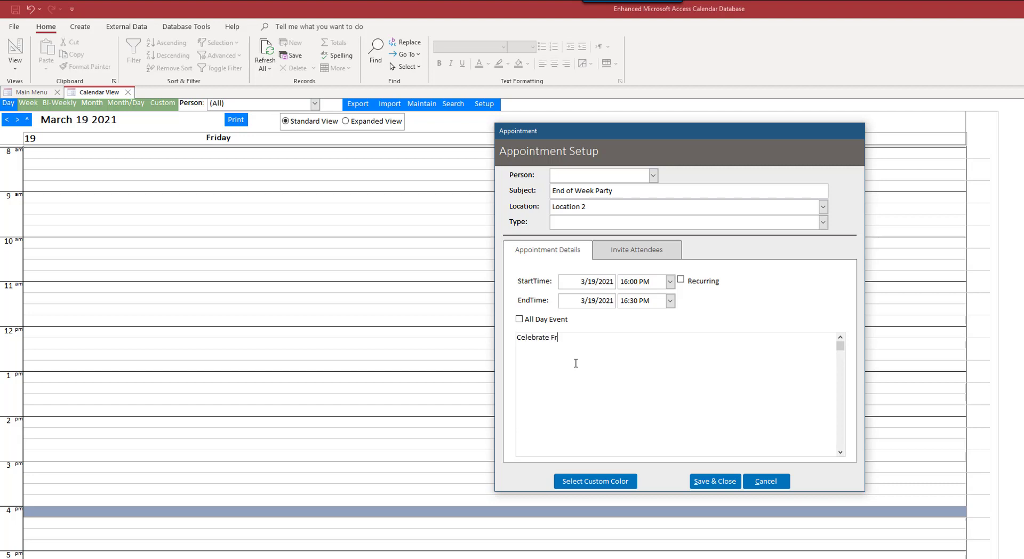
pyautogui.write('iday with')
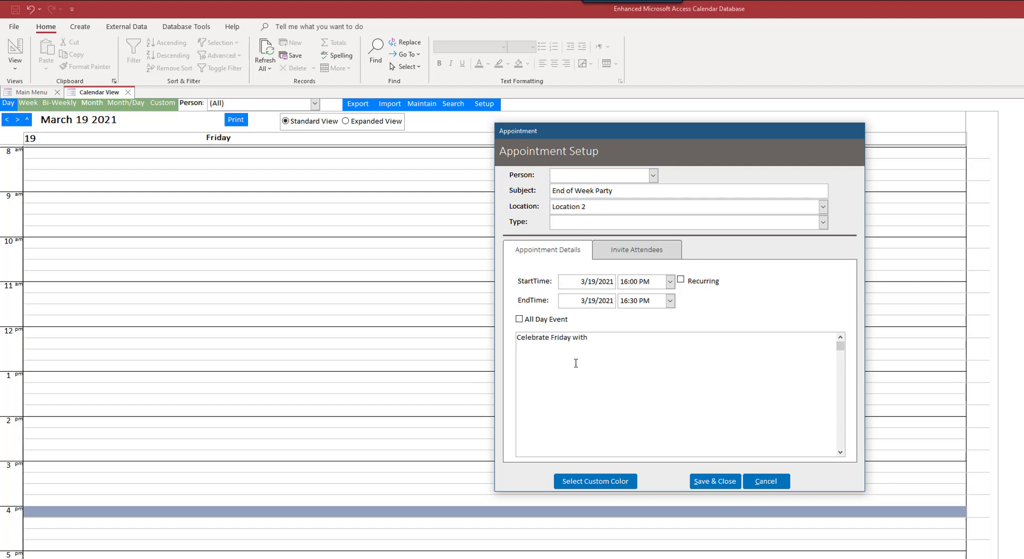
pyautogui.write('our weekly book r')
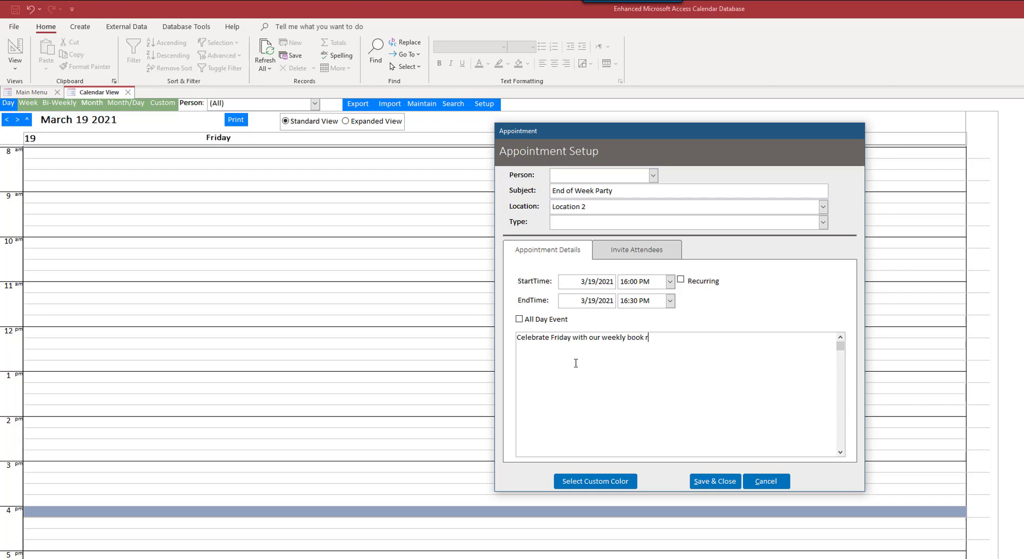
pyautogui.write('eading')
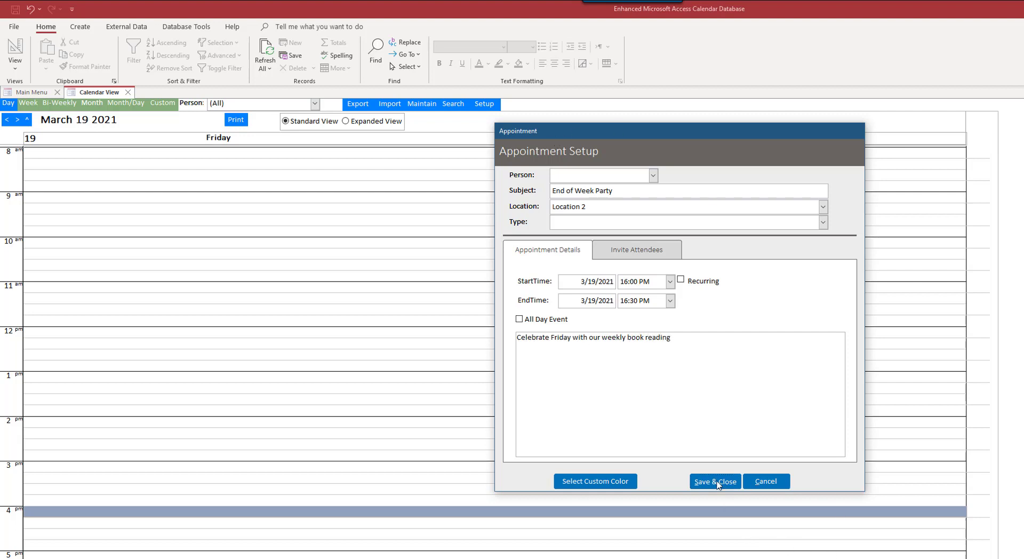
# Step: Save and close the appointment, then reopen the all-day End of Week Party entry for review
pyautogui.click(714, 481)
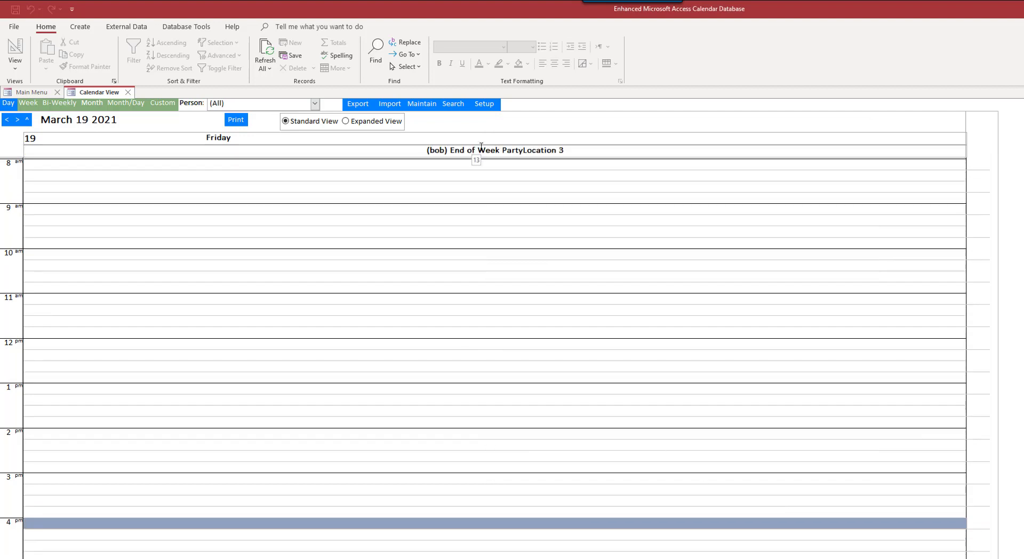
pyautogui.click(481, 150)
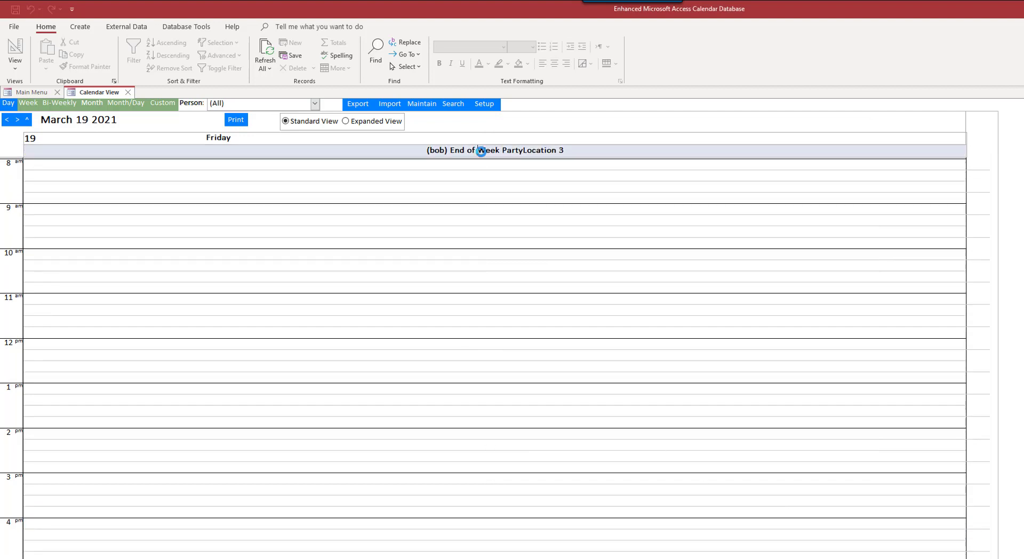
pyautogui.doubleClick(477, 149)
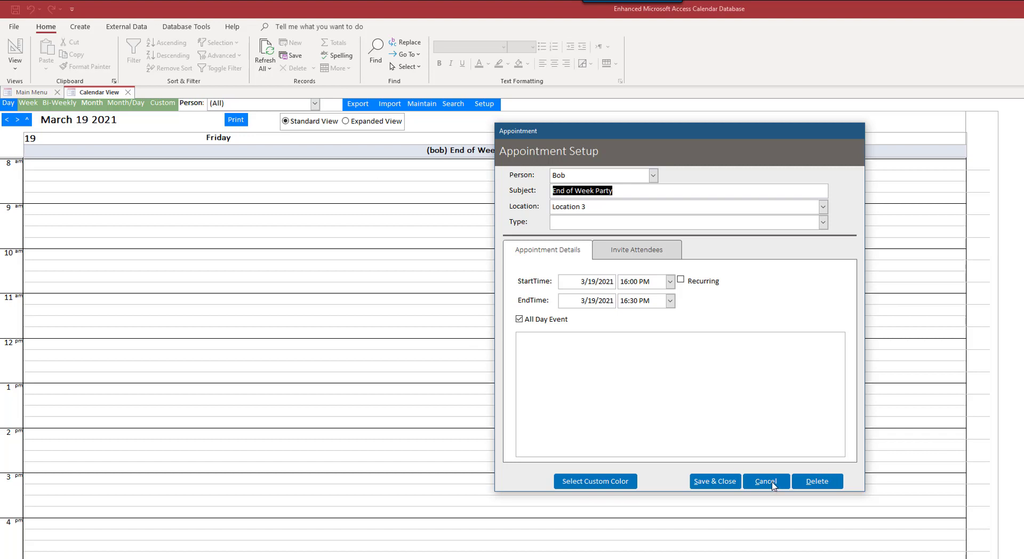
pyautogui.moveTo(595, 301)
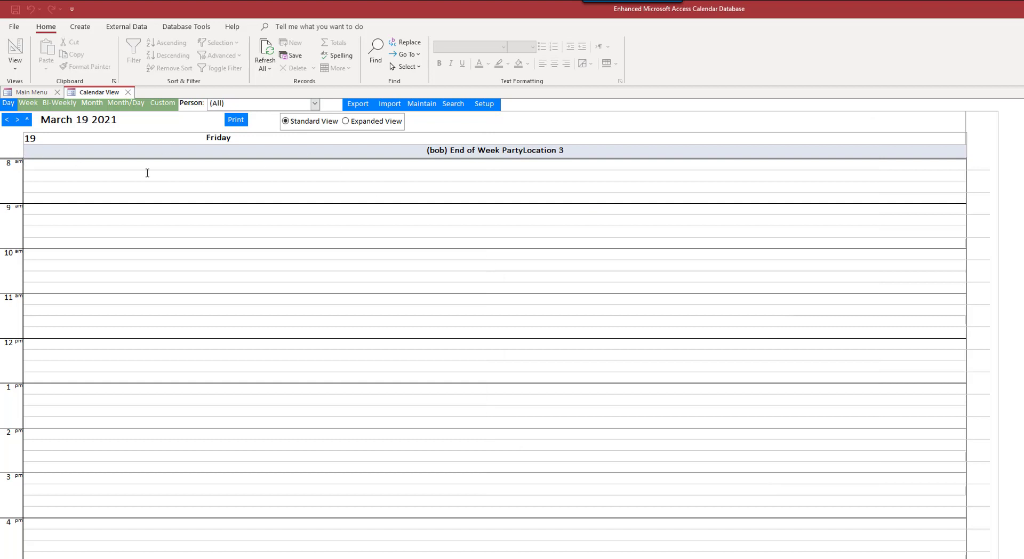
pyautogui.moveTo(97, 115)
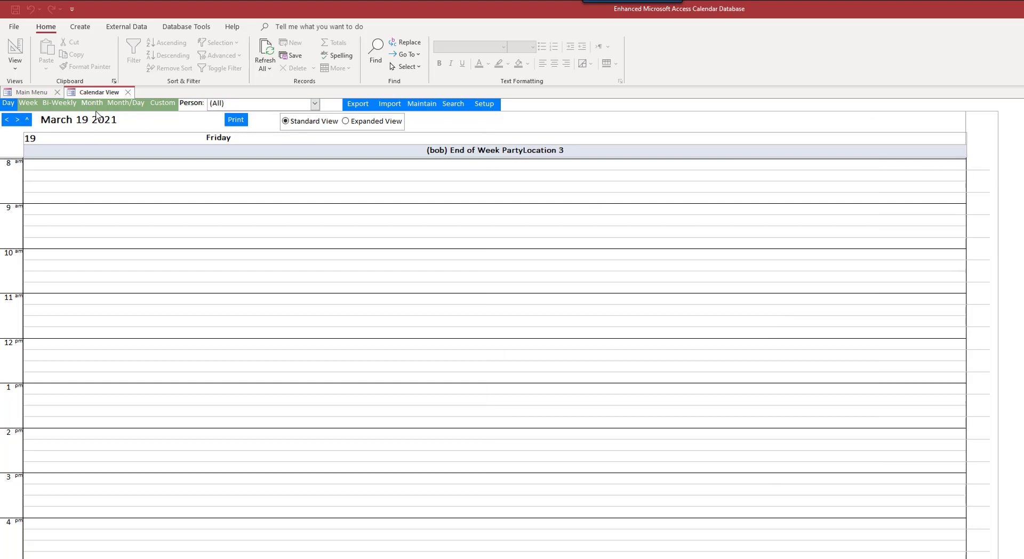
# Step: Switch the calendar to the March 2021 month view
pyautogui.click(92, 103)
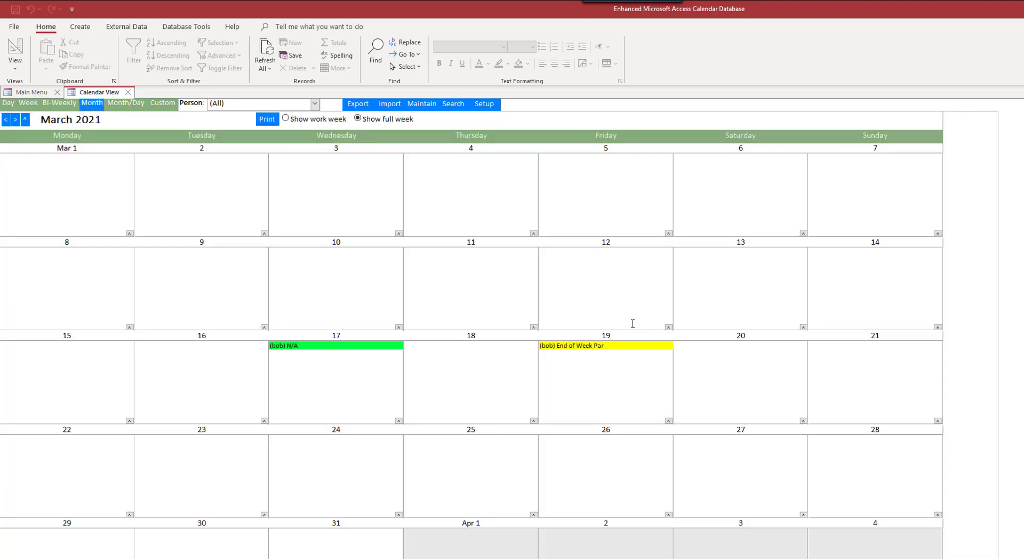
pyautogui.moveTo(799, 310)
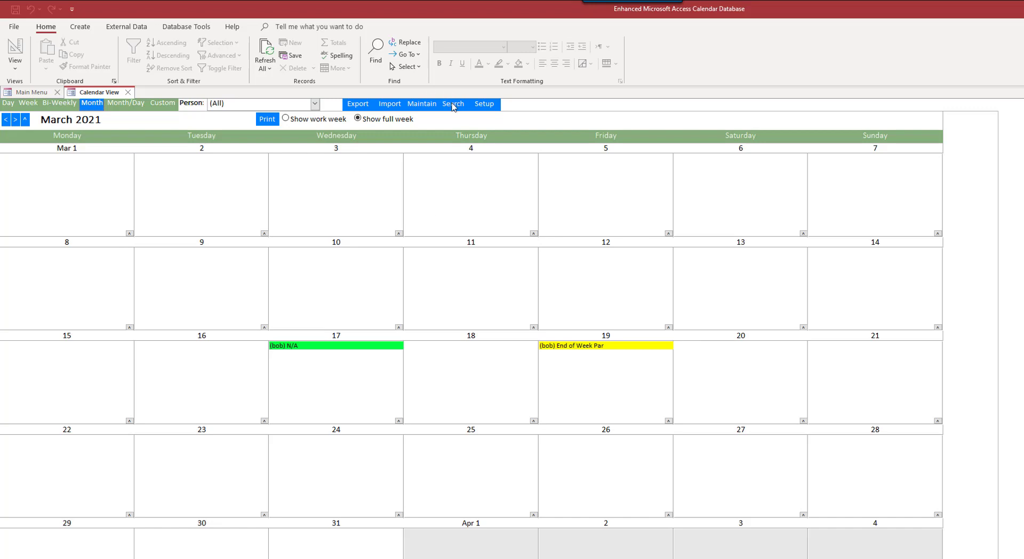
# Step: Run the calendar search unfiltered, then limit results to appointments at Location 2
pyautogui.click(452, 104)
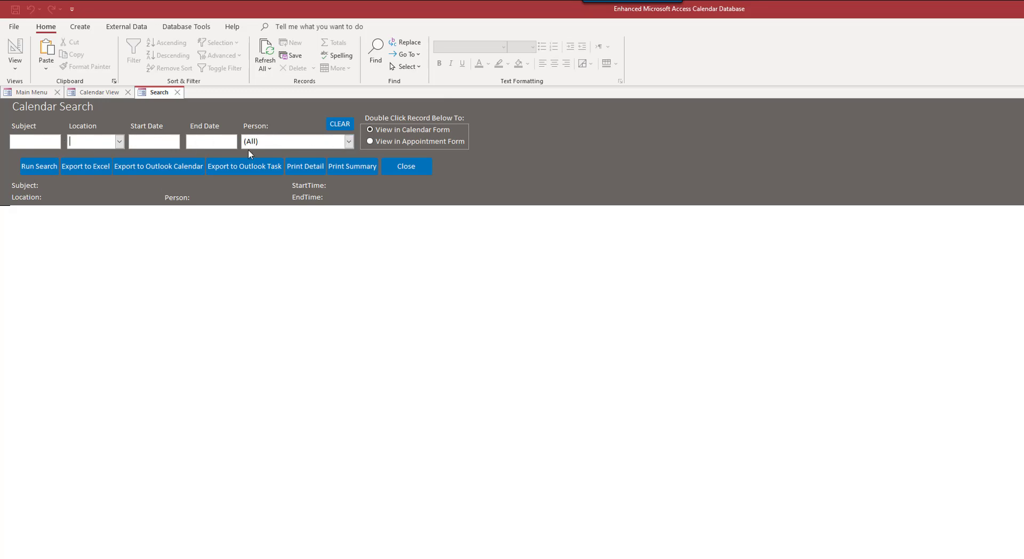
pyautogui.click(39, 166)
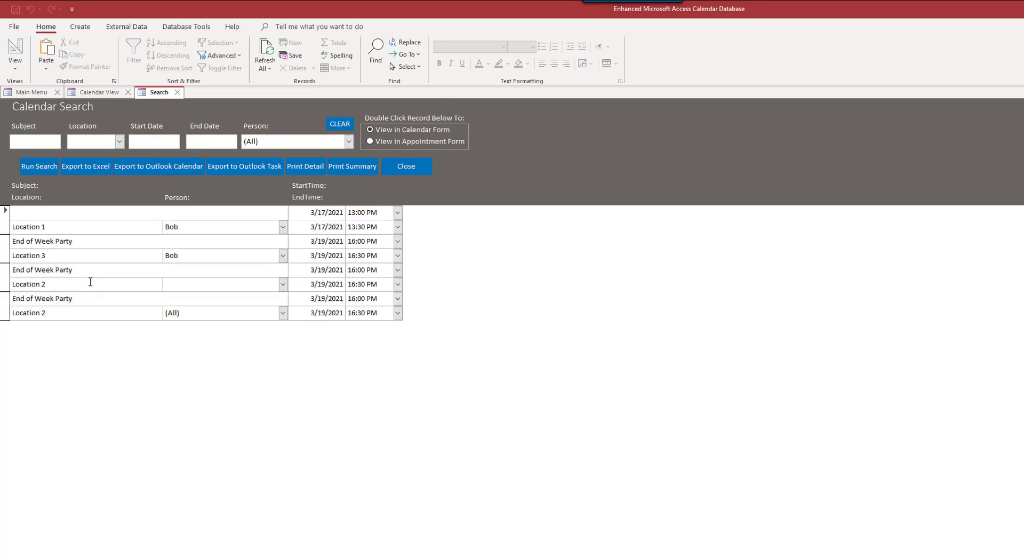
pyautogui.moveTo(129, 133)
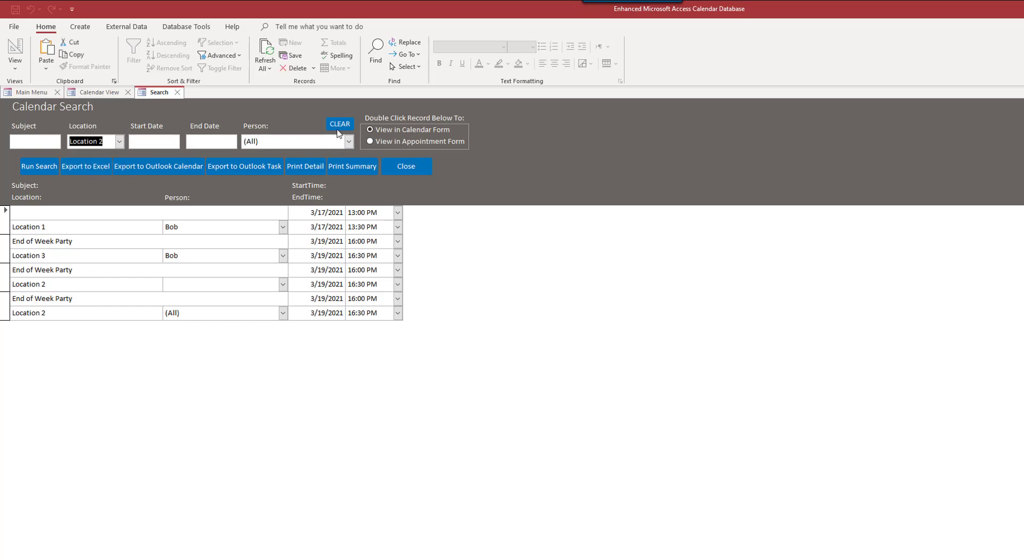
pyautogui.click(39, 166)
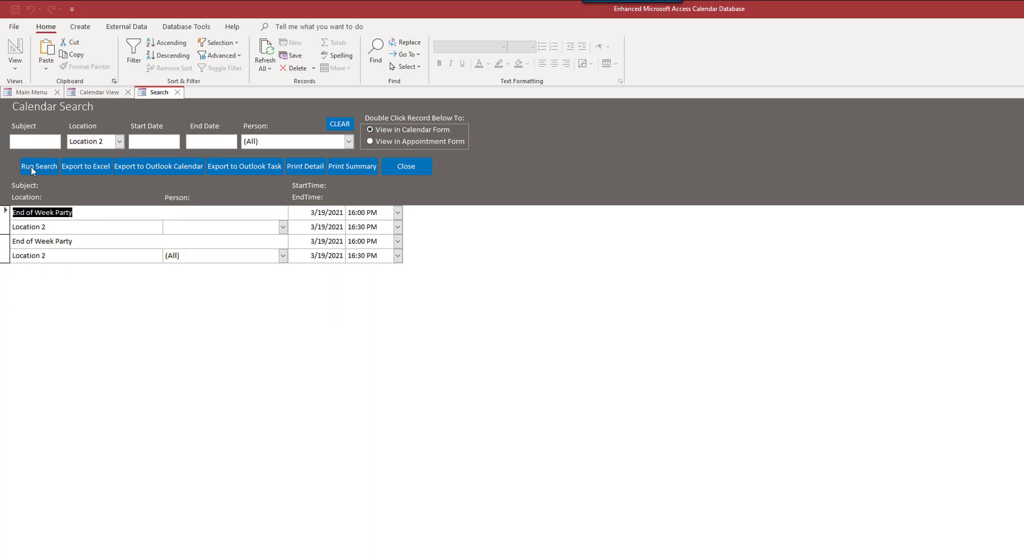
pyautogui.moveTo(85, 169)
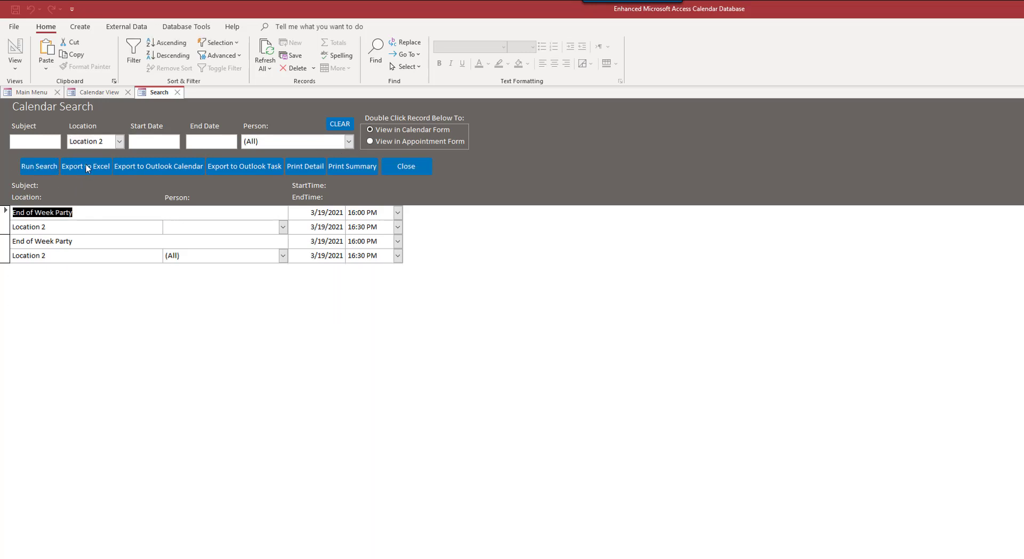
pyautogui.moveTo(366, 176)
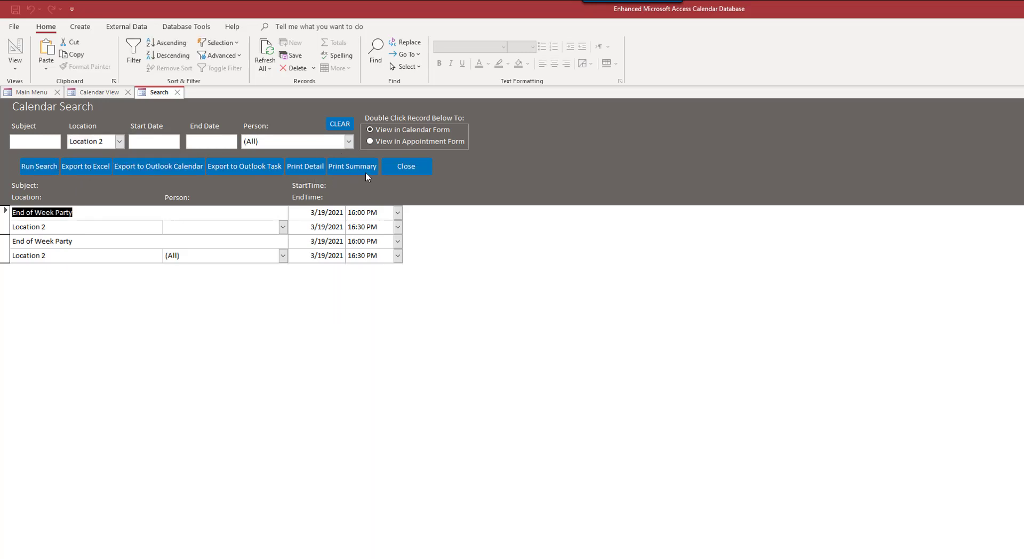
pyautogui.moveTo(413, 159)
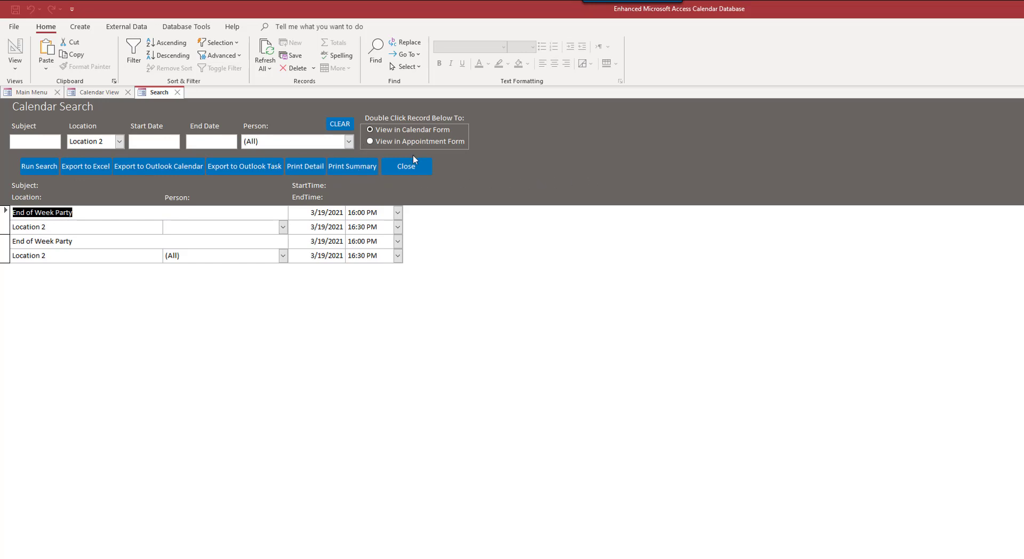
pyautogui.moveTo(410, 178)
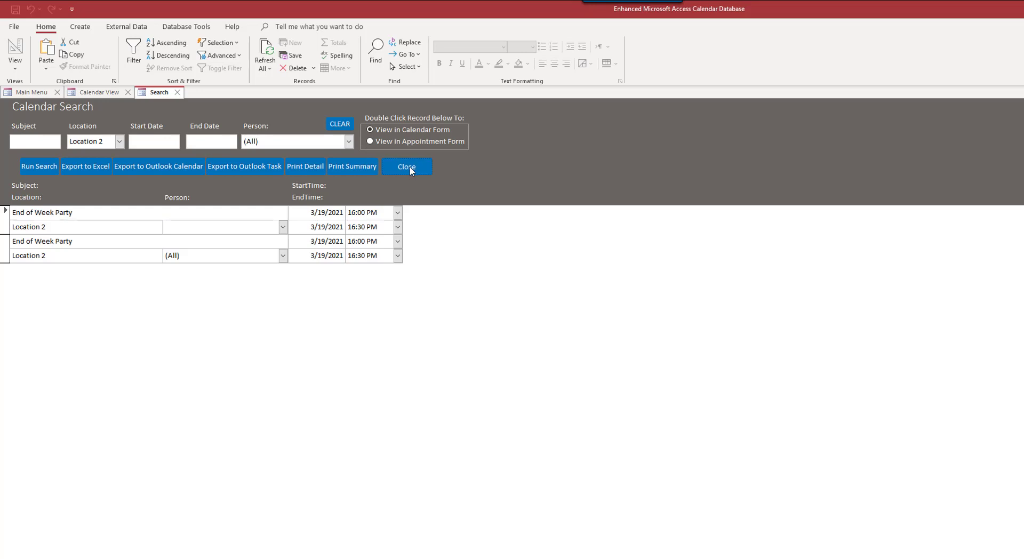
# Step: Close the Calendar Search form, returning to the March 2021 month calendar
pyautogui.click(406, 166)
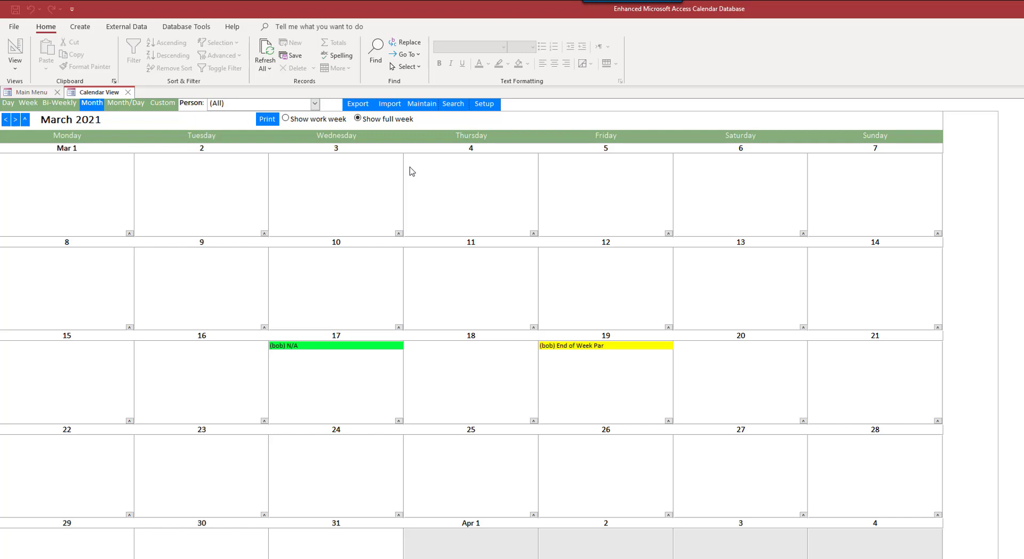
pyautogui.moveTo(393, 163)
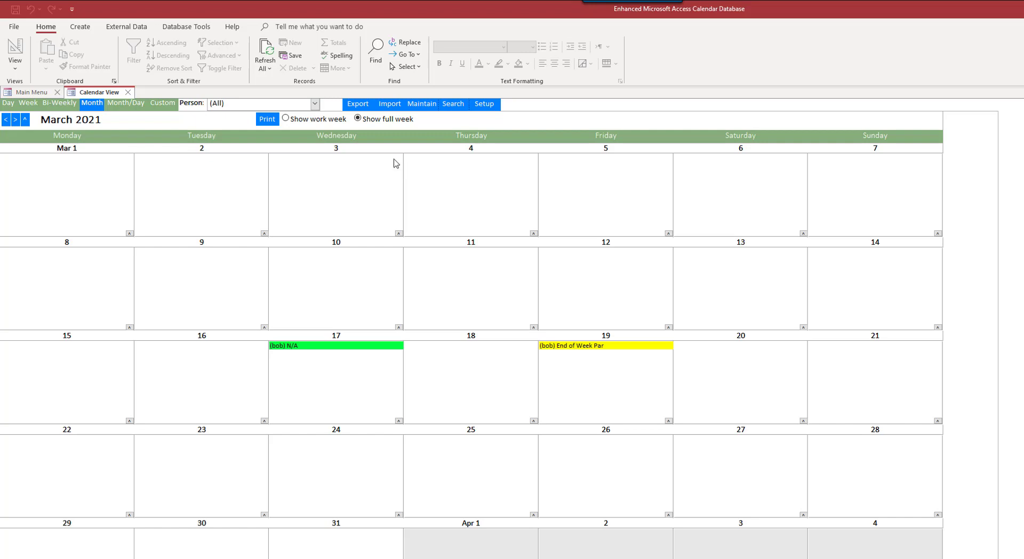
# Step: Switch to the database's Main Menu document
pyautogui.click(31, 92)
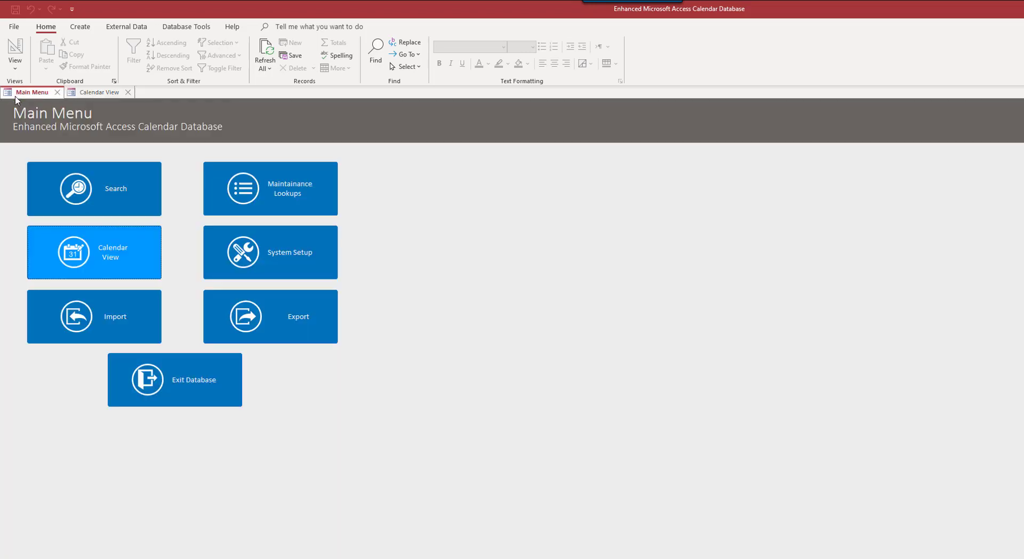
pyautogui.moveTo(809, 334)
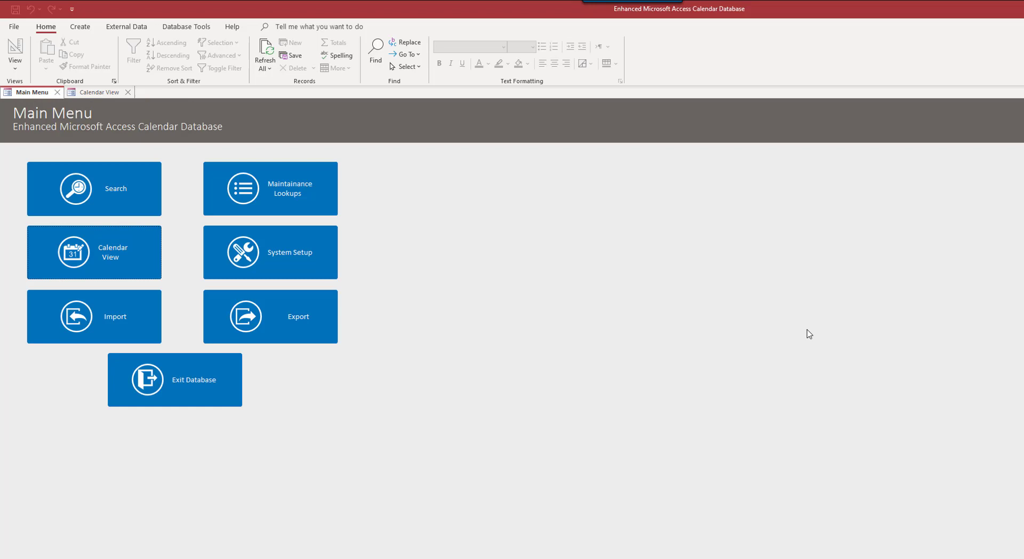
pyautogui.moveTo(778, 305)
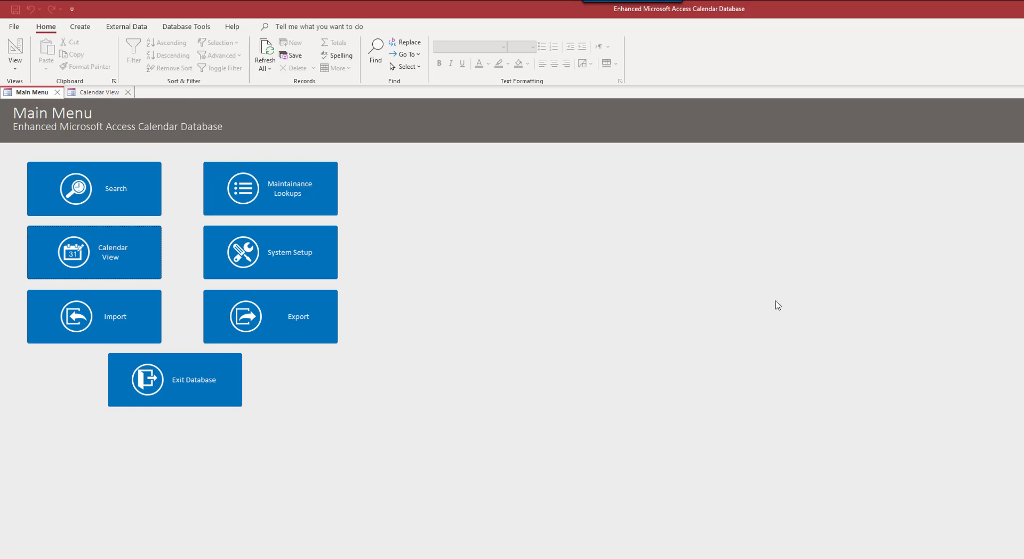